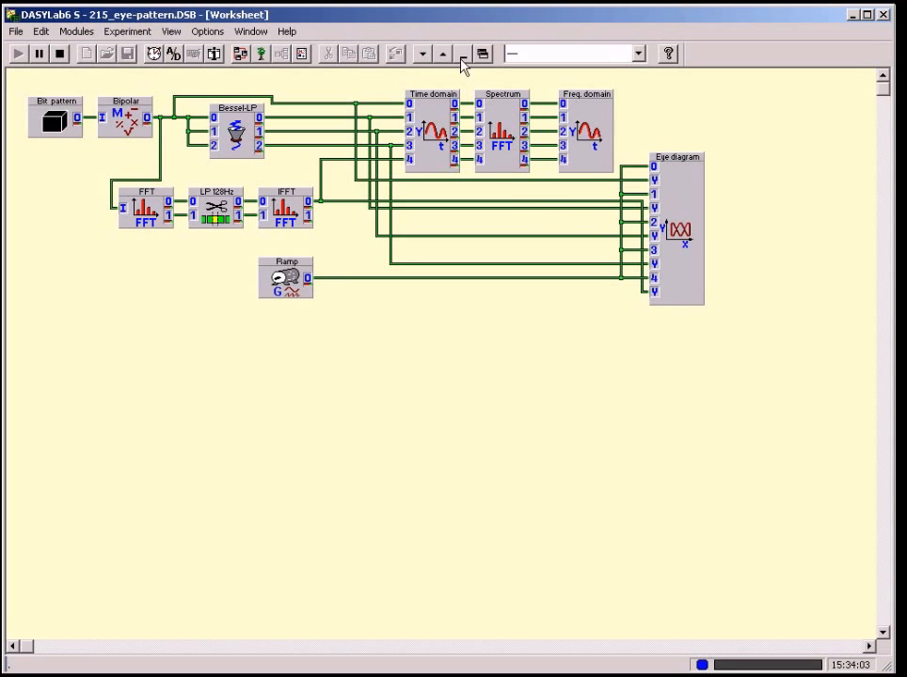
mouse_move(444, 52)
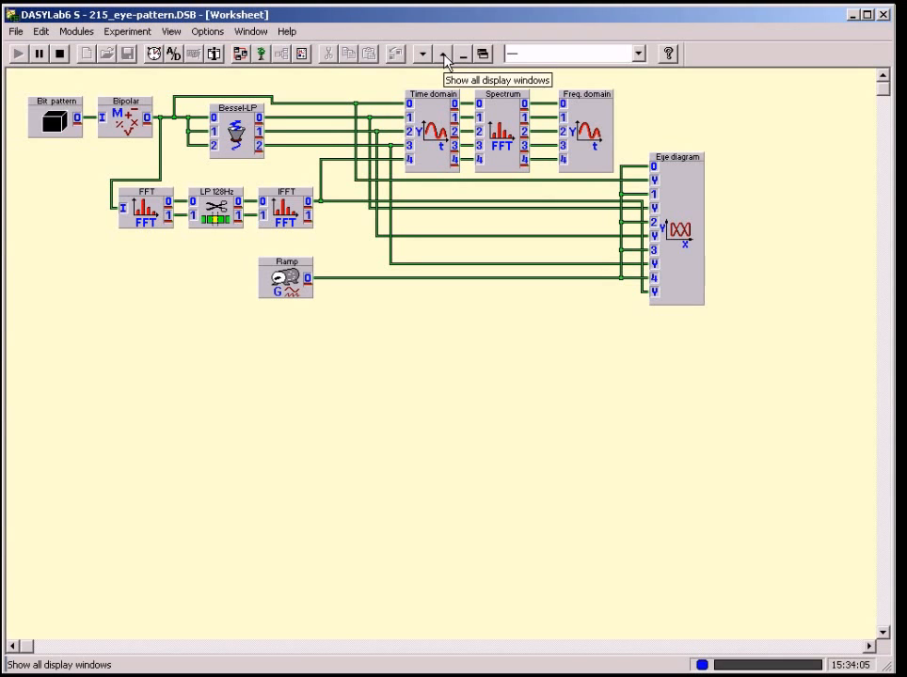
- Show all of the 2-PSK worksheet's display windows
click(444, 53)
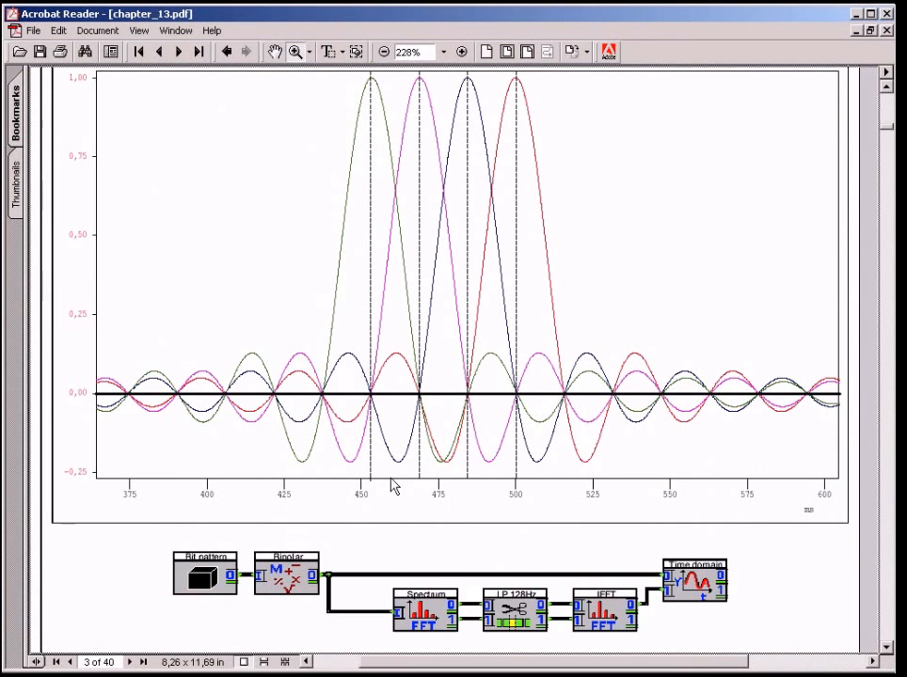
mouse_move(380, 151)
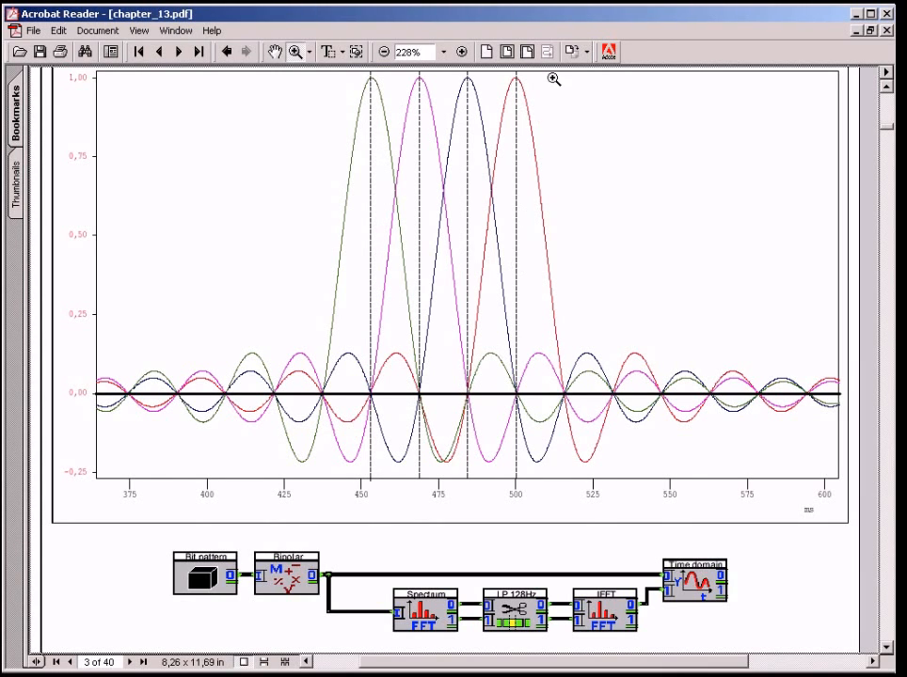
mouse_move(553, 205)
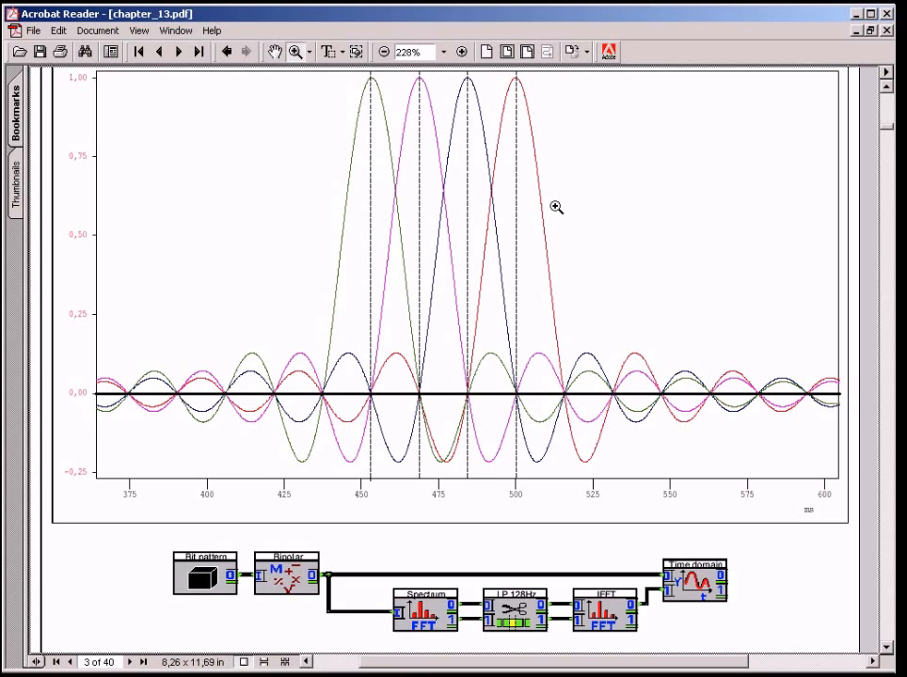
mouse_move(518, 395)
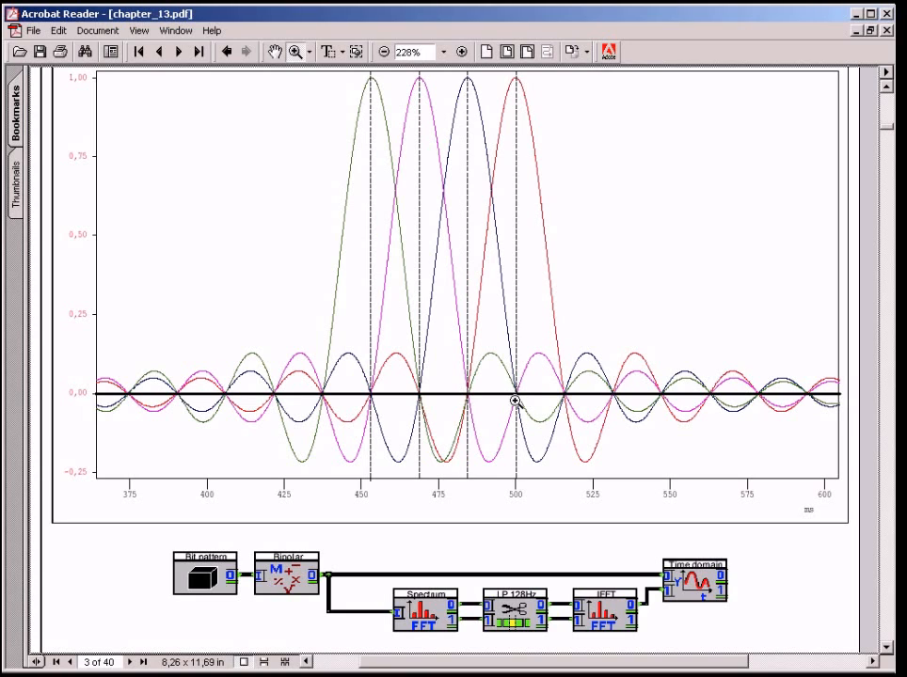
mouse_move(471, 395)
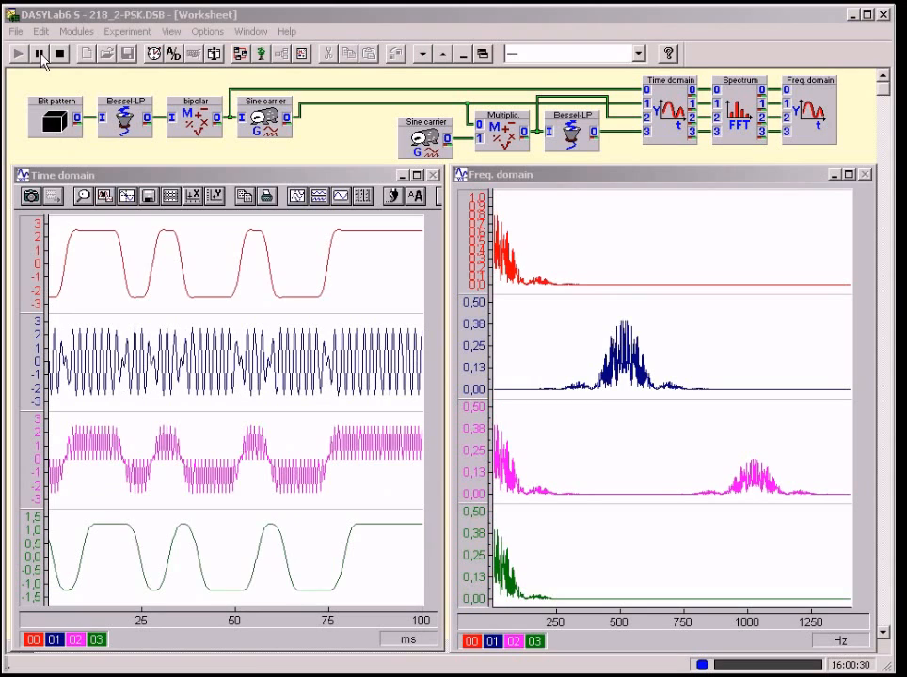
- Magnify the 2-PSK time-domain display to the 22.5–35 ms phase-transition region
click(17, 53)
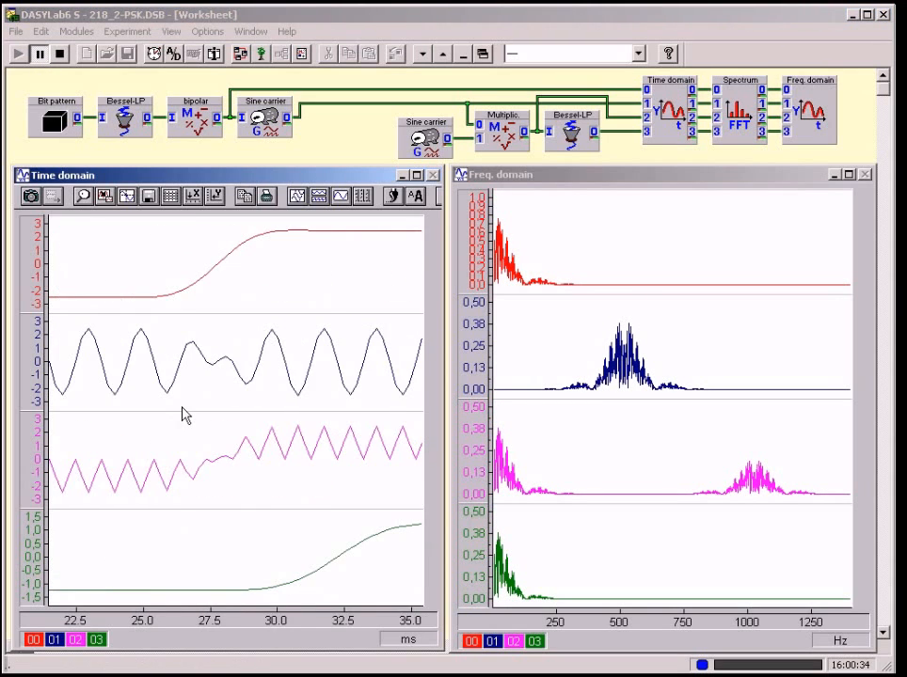
mouse_move(105, 233)
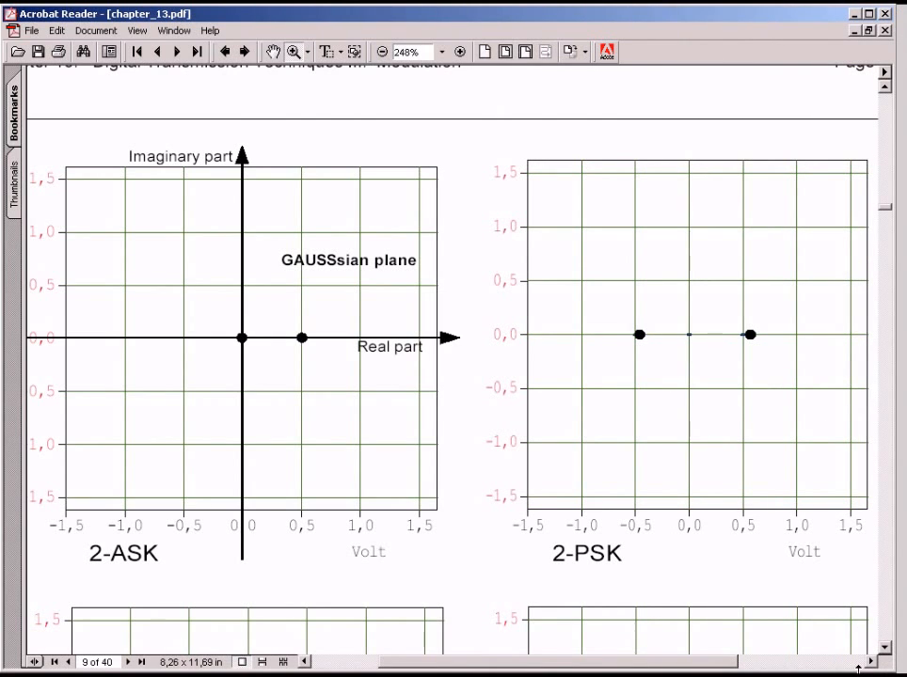
mouse_move(301, 282)
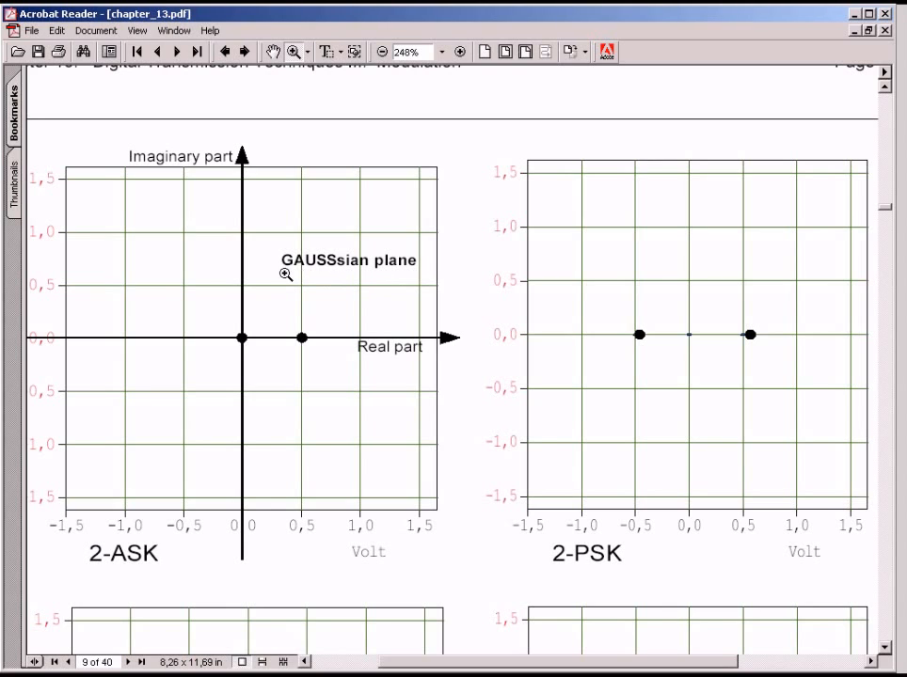
mouse_move(437, 425)
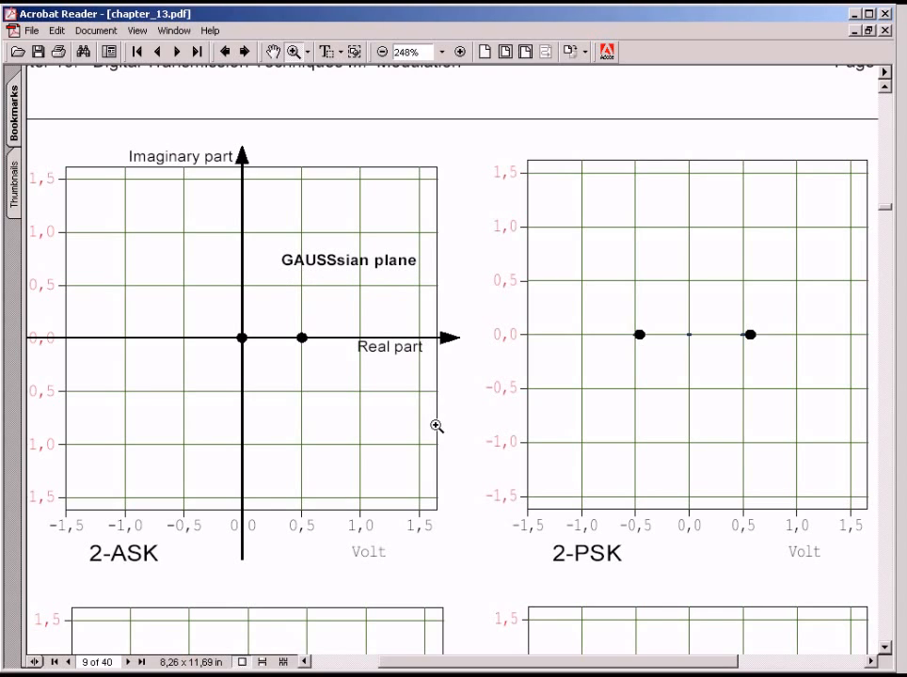
mouse_move(108, 188)
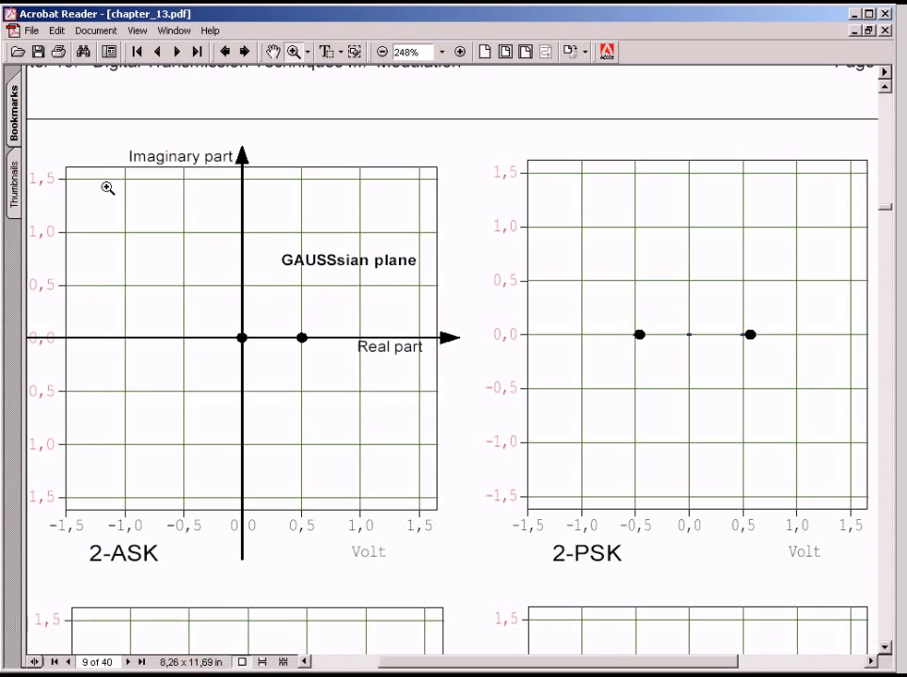
mouse_move(433, 403)
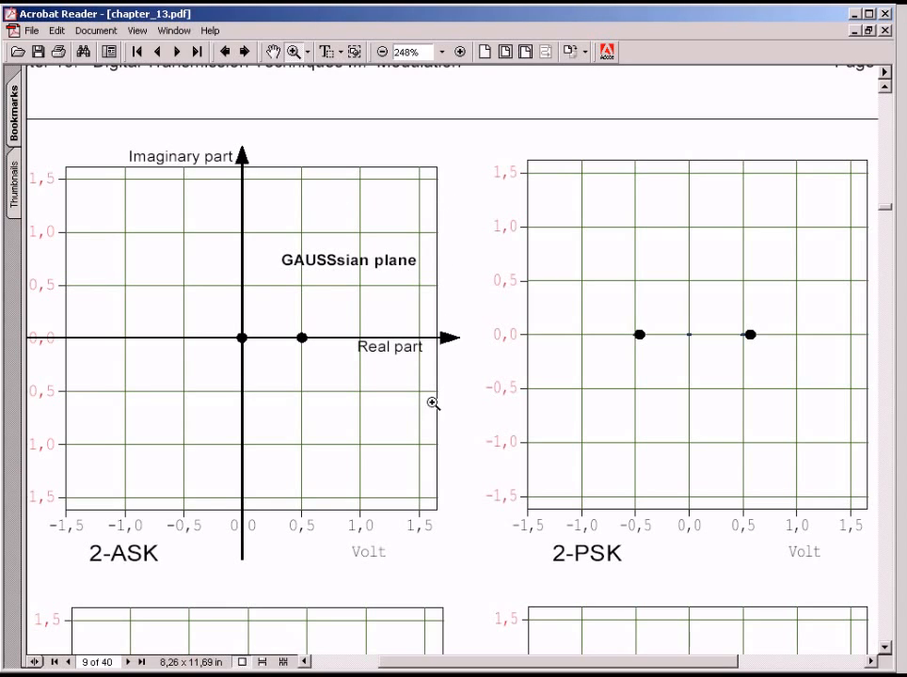
mouse_move(237, 369)
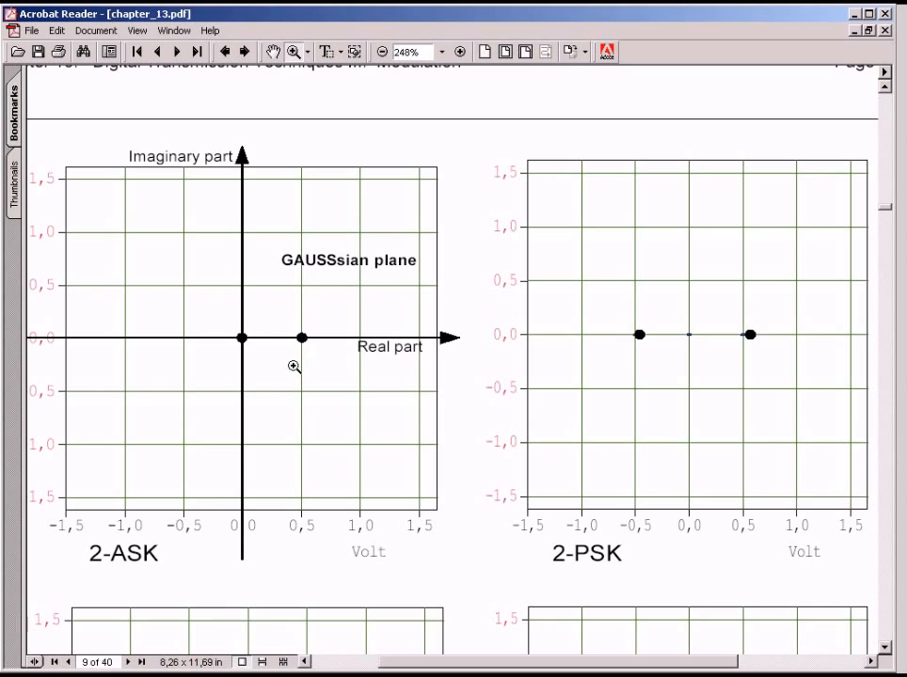
mouse_move(582, 569)
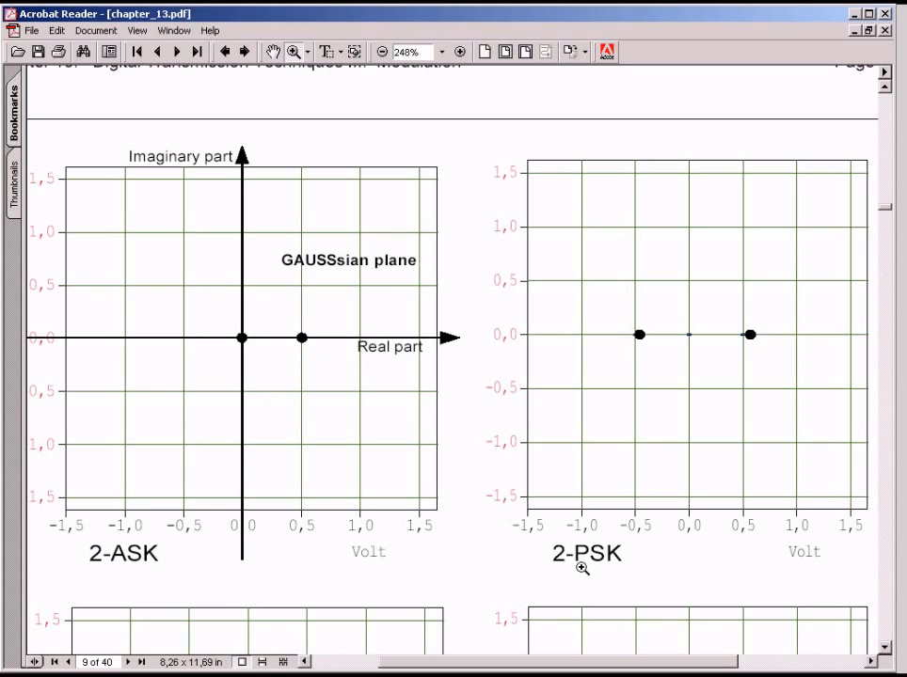
mouse_move(271, 339)
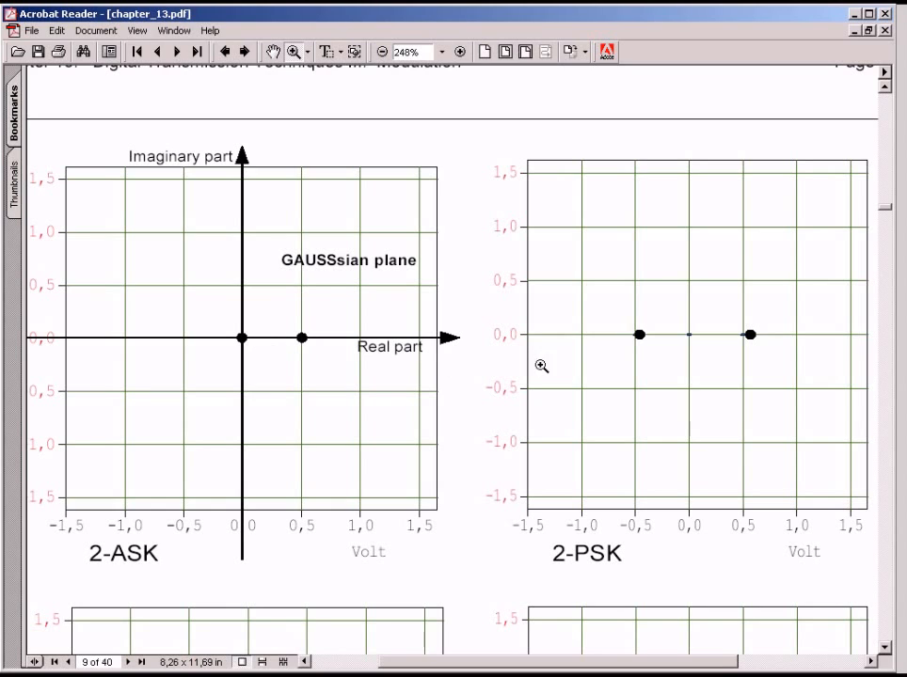
mouse_move(649, 335)
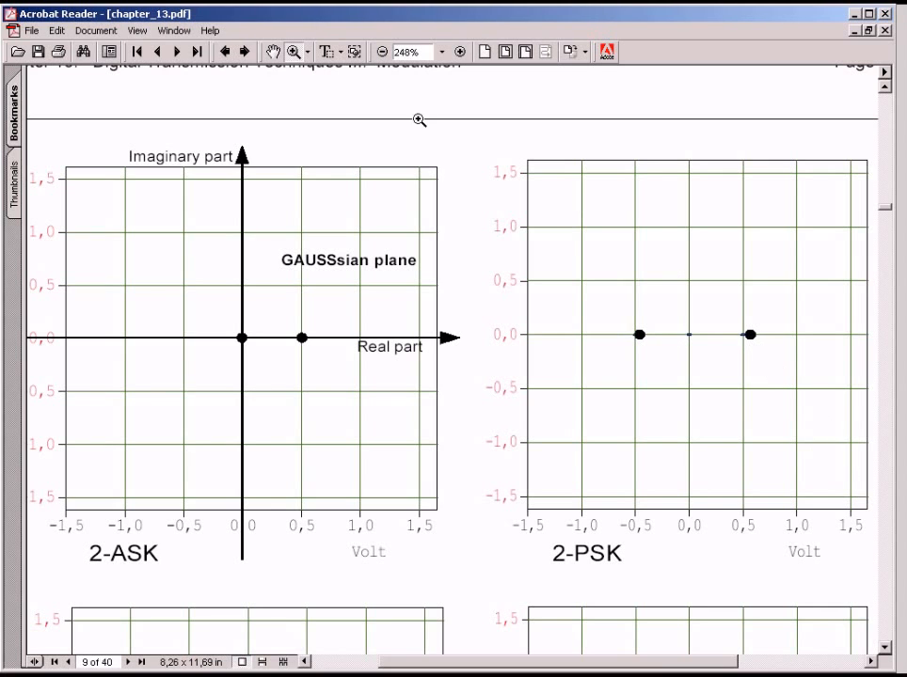
- Scroll the chapter past the 2-ASK and 2-PSK constellations to the 25-point grid diagrams
scroll(down, 3)
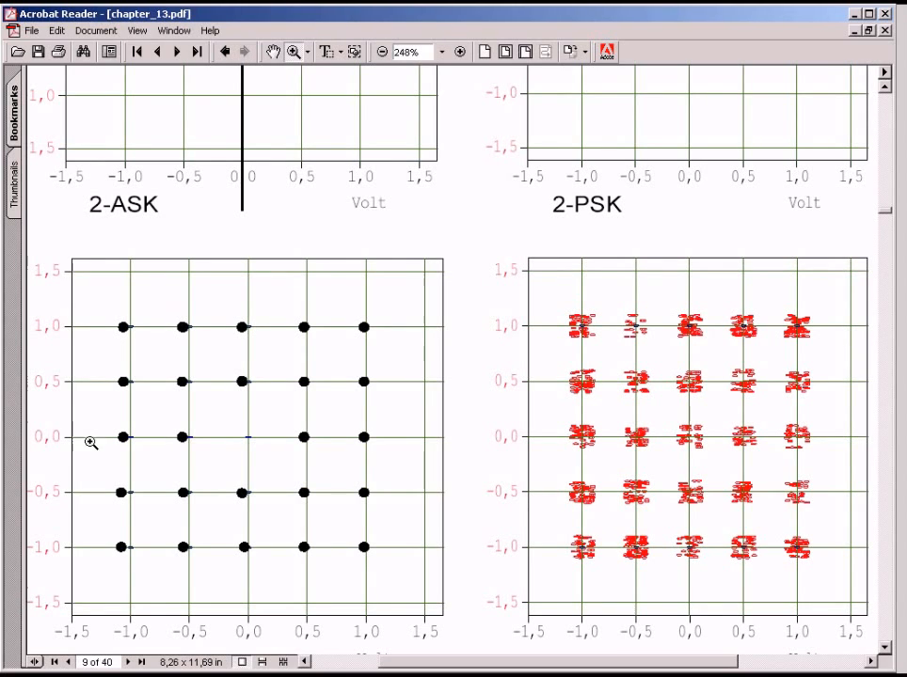
mouse_move(407, 482)
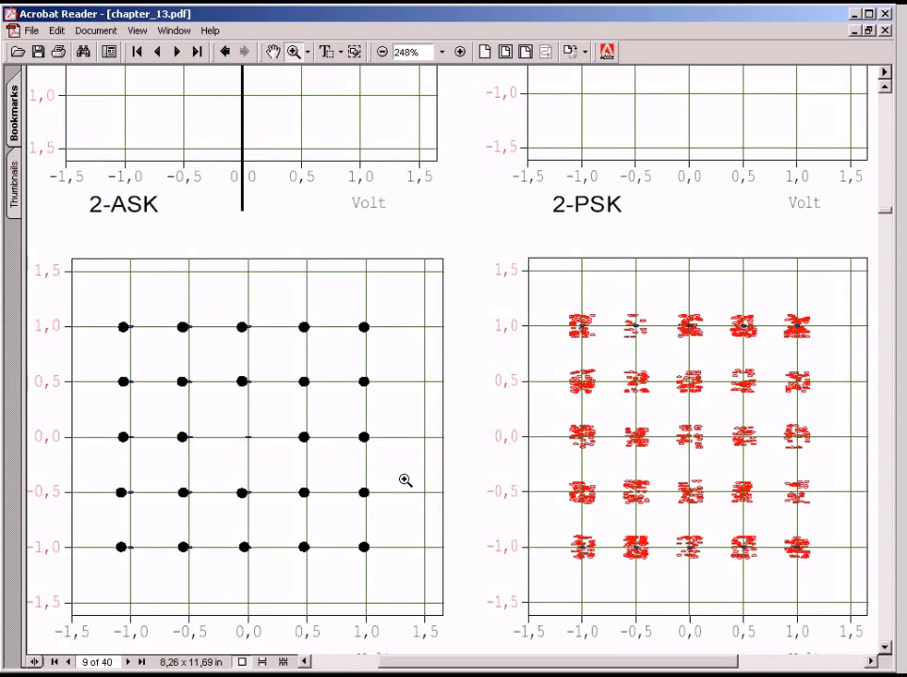
mouse_move(809, 323)
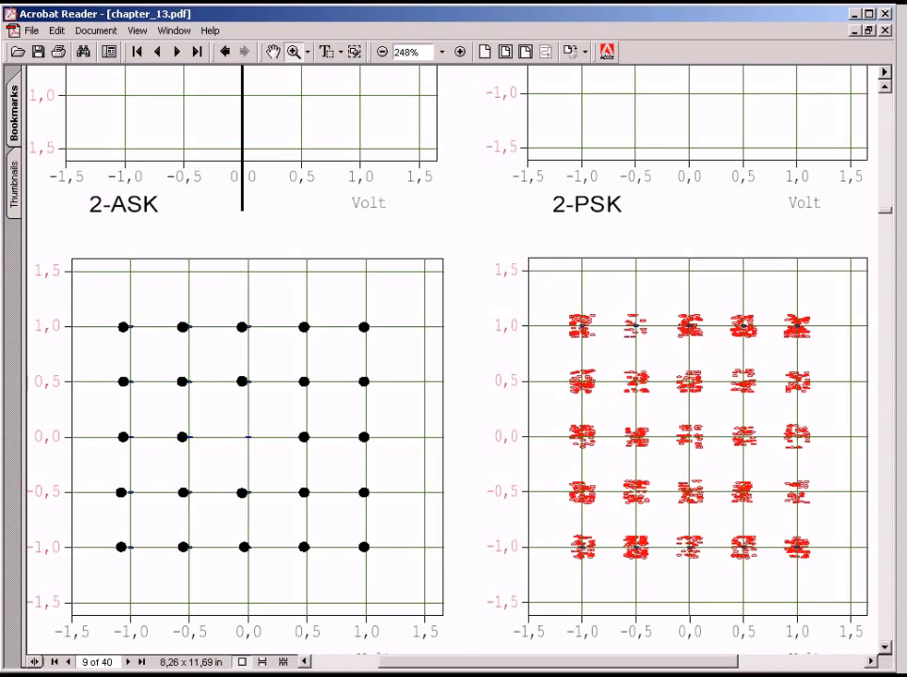
mouse_move(256, 436)
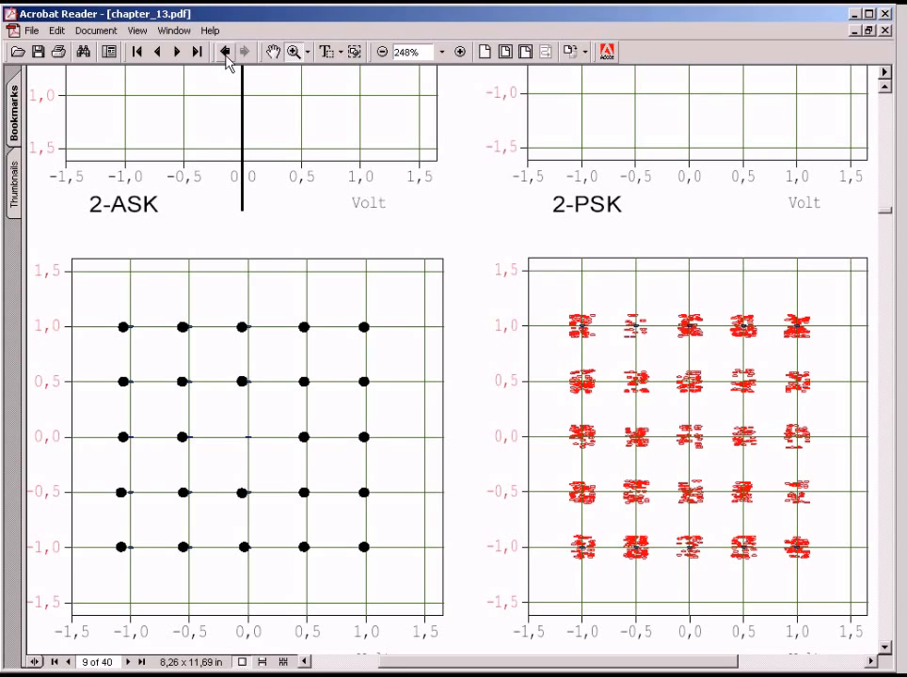
mouse_move(226, 53)
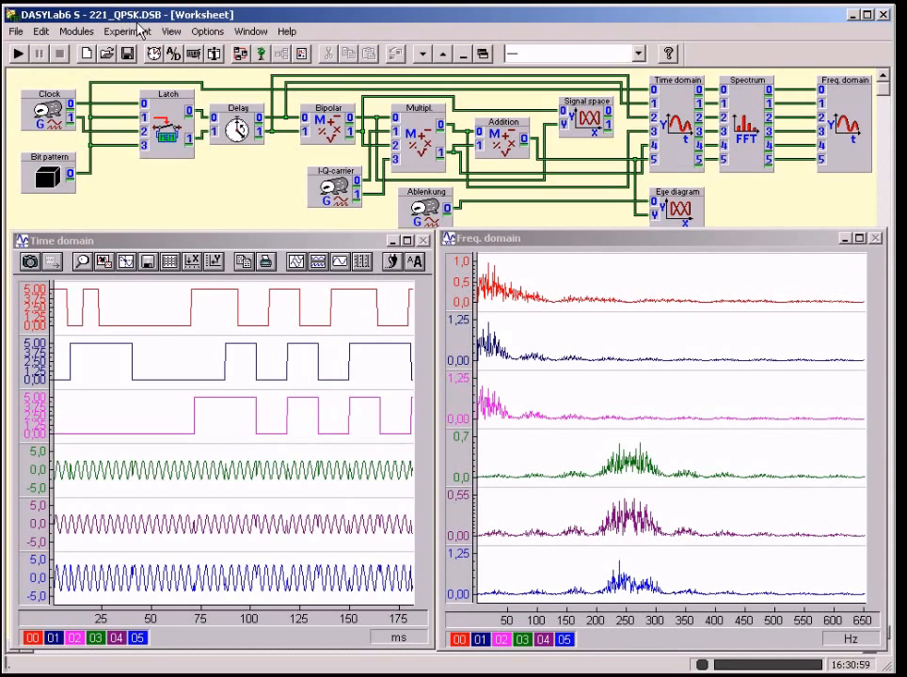
mouse_move(211, 173)
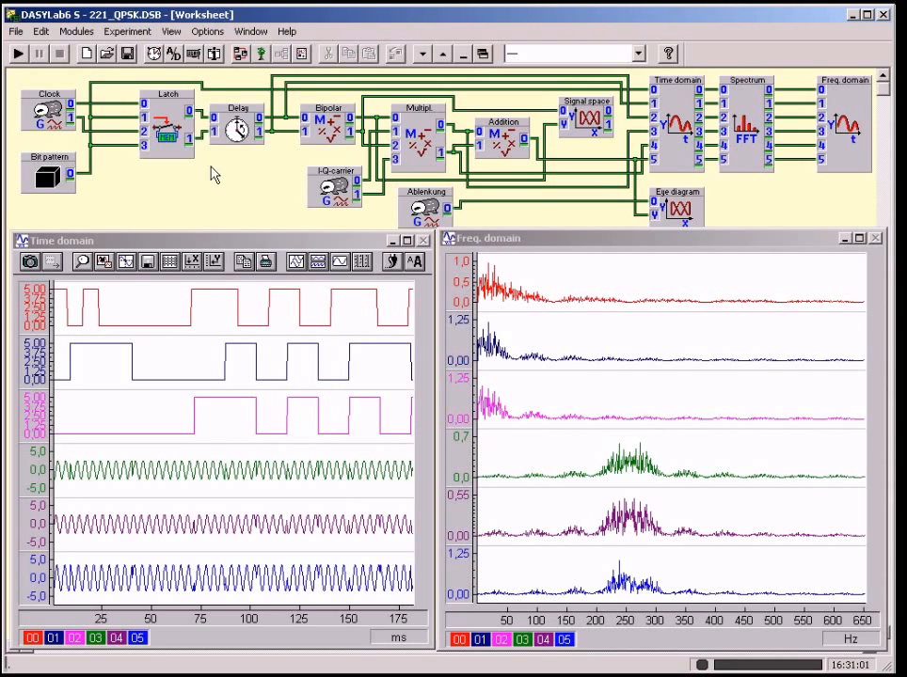
mouse_move(450, 324)
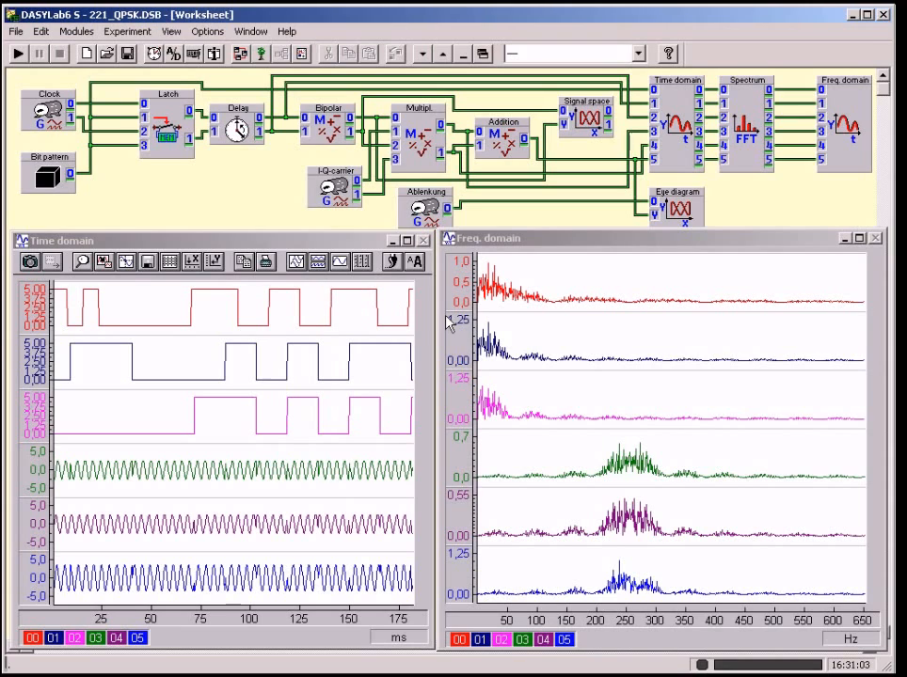
mouse_move(471, 310)
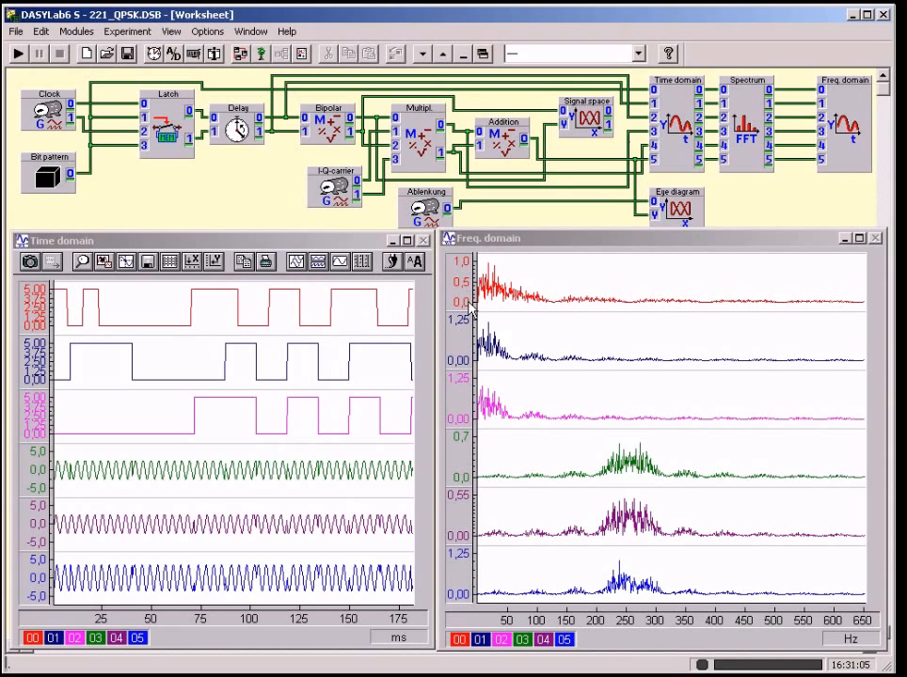
mouse_move(553, 313)
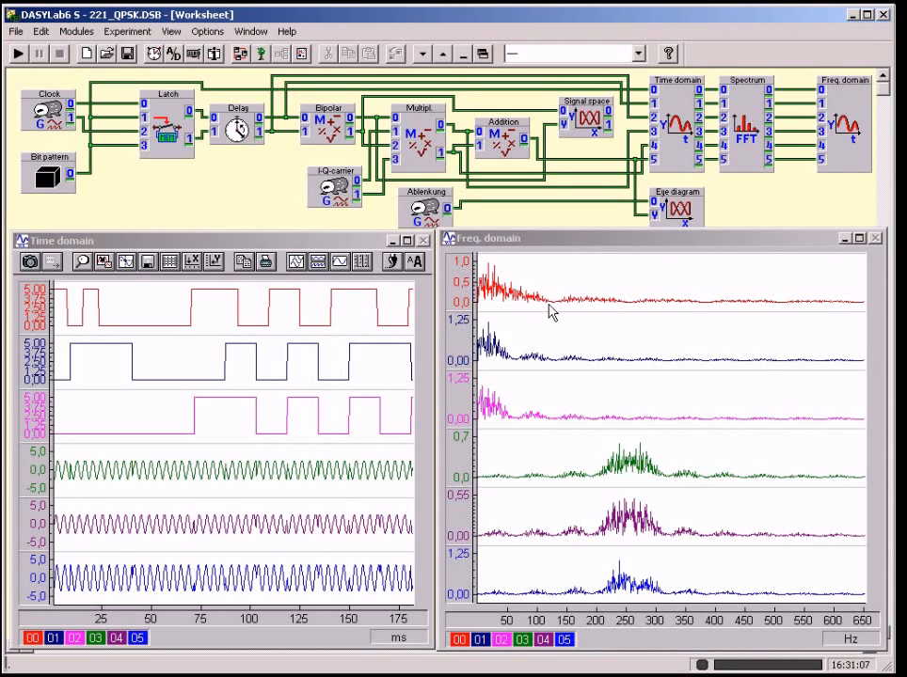
mouse_move(516, 367)
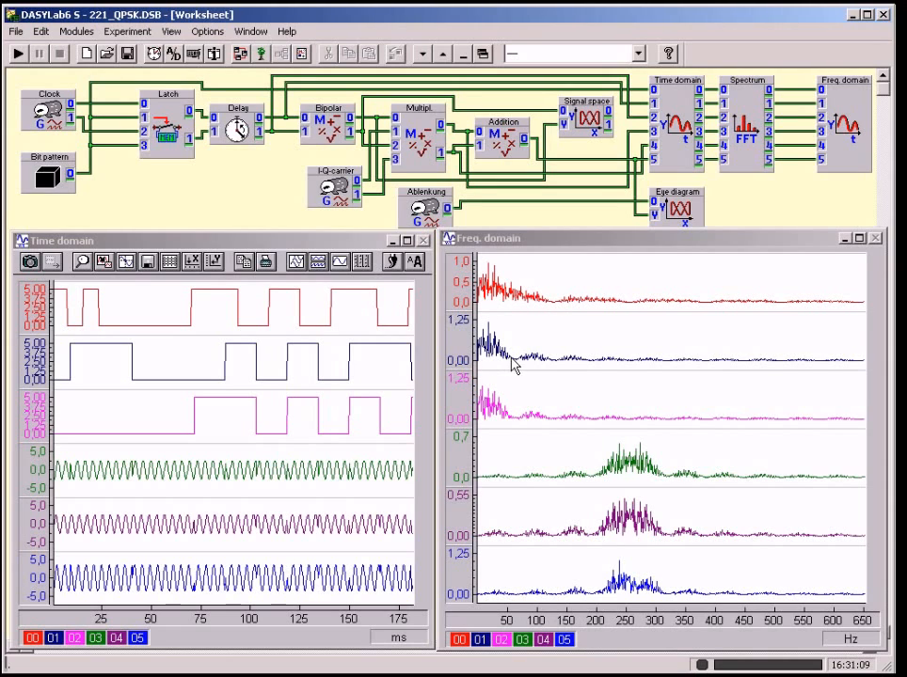
mouse_move(414, 395)
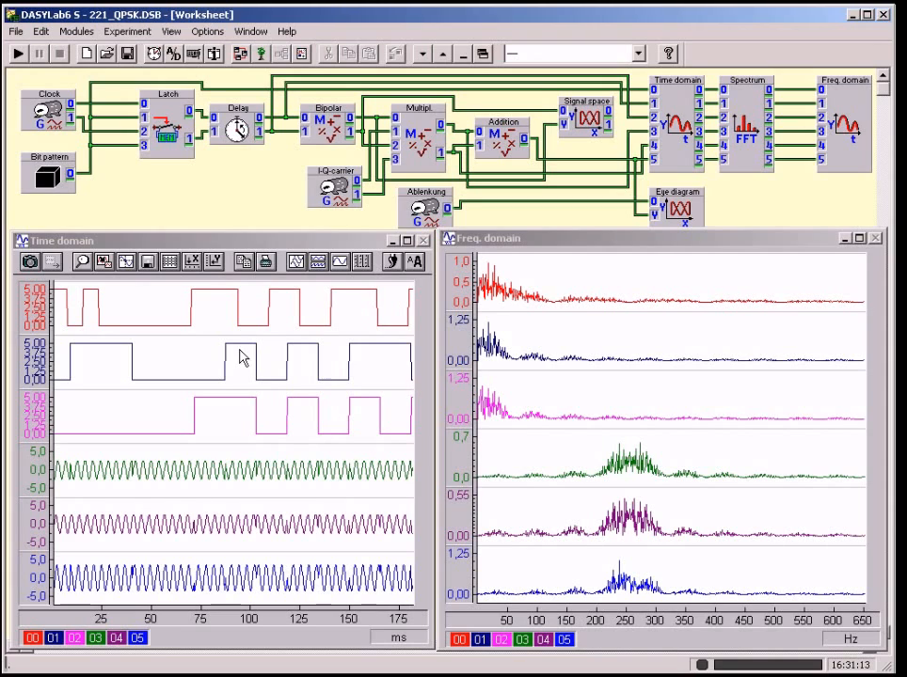
mouse_move(248, 359)
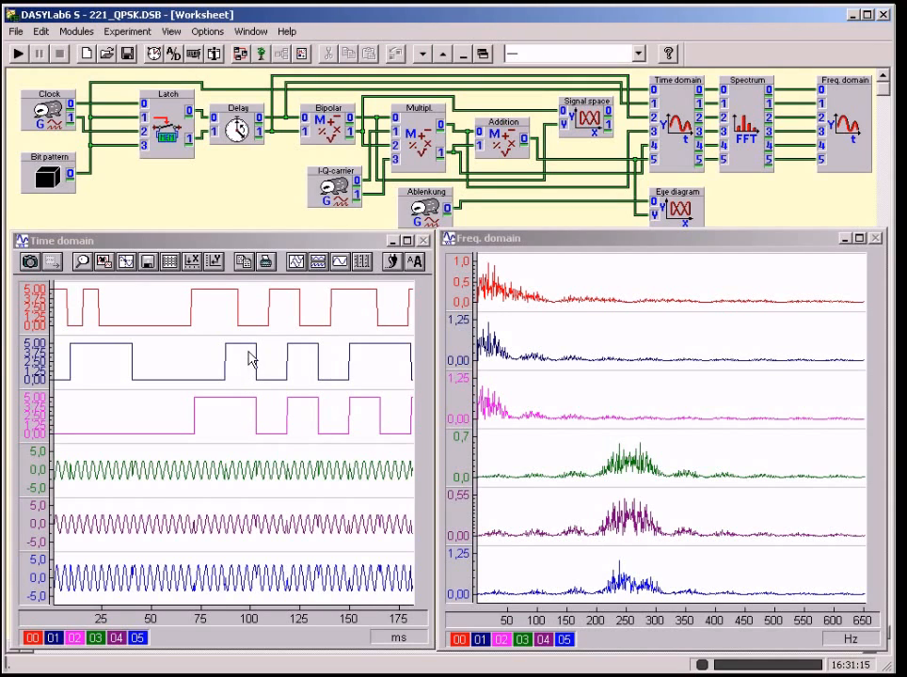
mouse_move(267, 312)
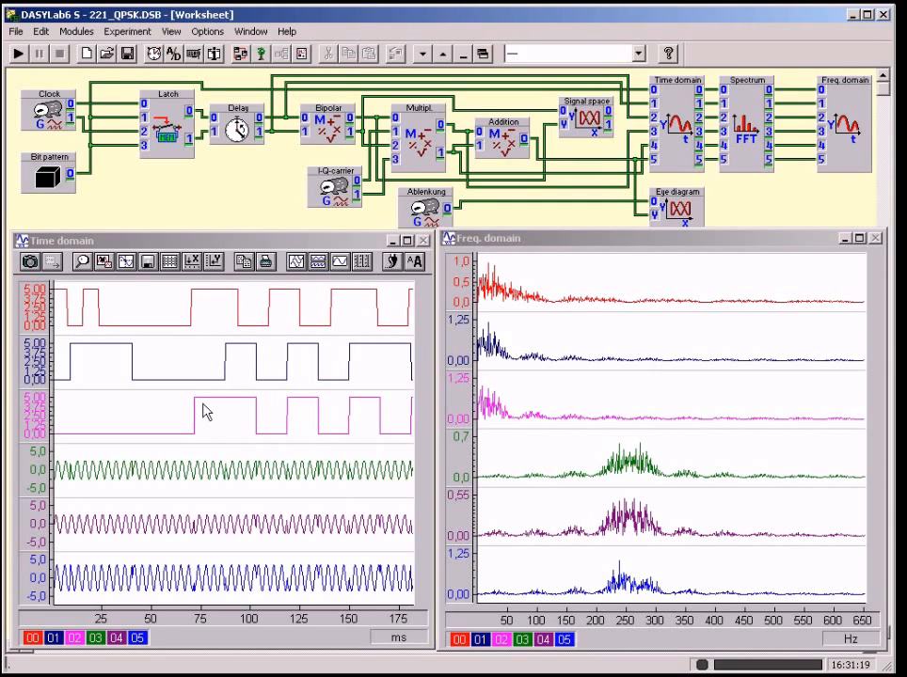
mouse_move(235, 380)
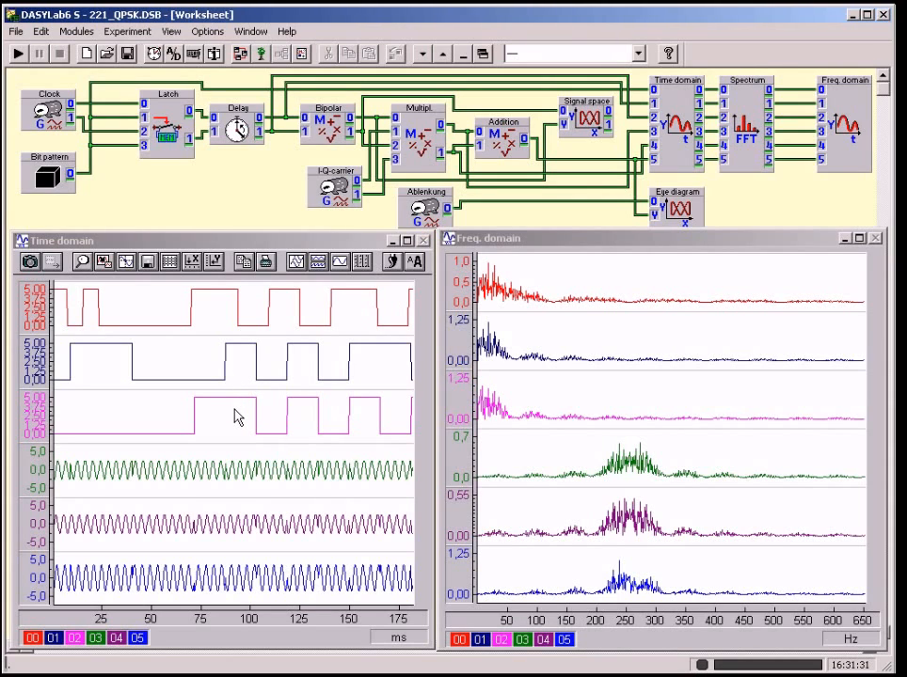
- Halt the running QPSK worksheet, clearing both displays
click(61, 52)
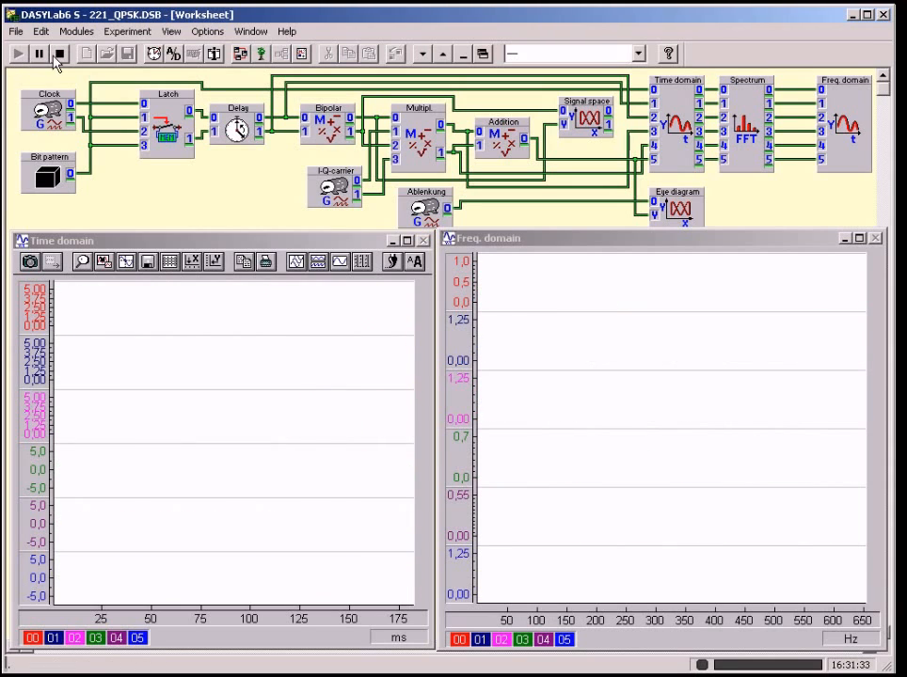
- Restart the QPSK run so fresh time-domain and spectrum traces appear
click(60, 53)
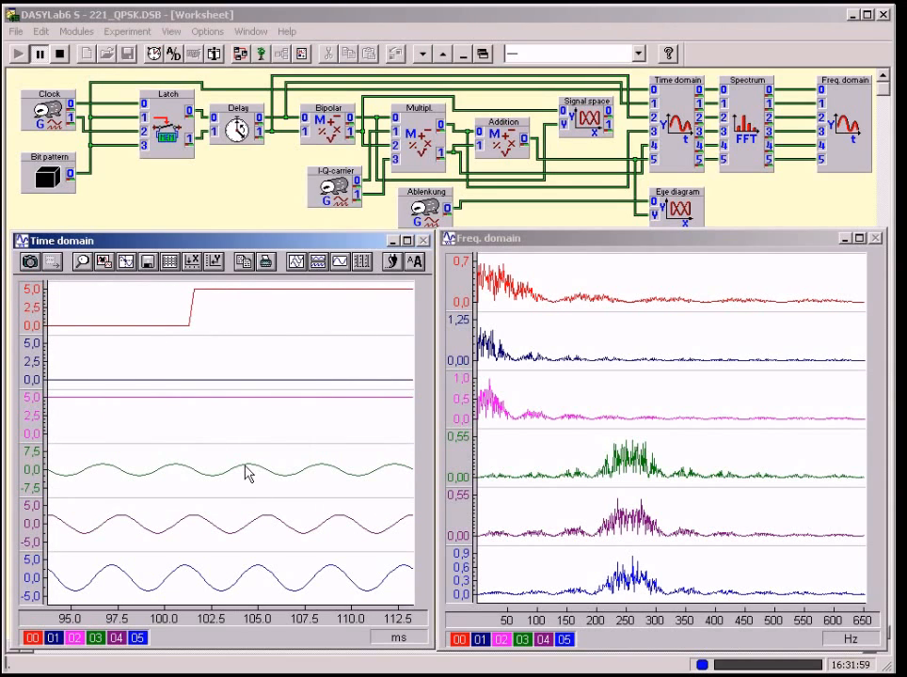
mouse_move(111, 290)
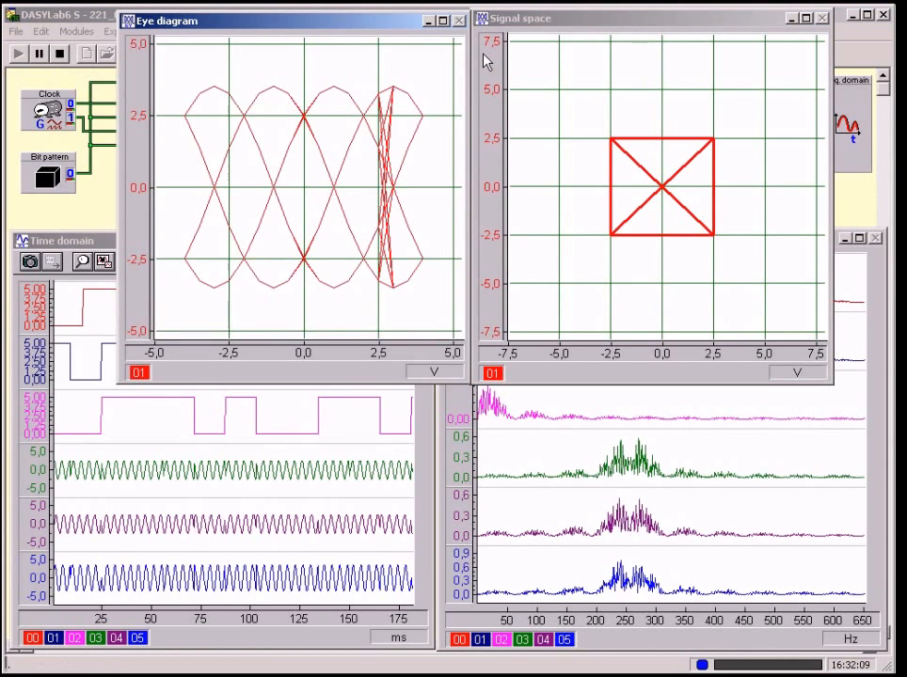
mouse_move(681, 264)
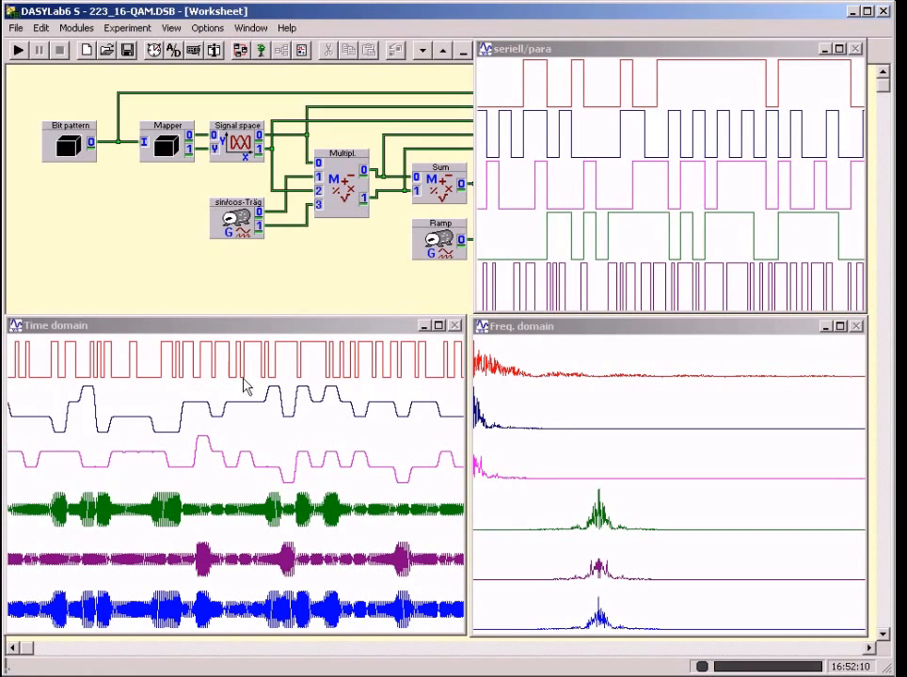
mouse_move(272, 393)
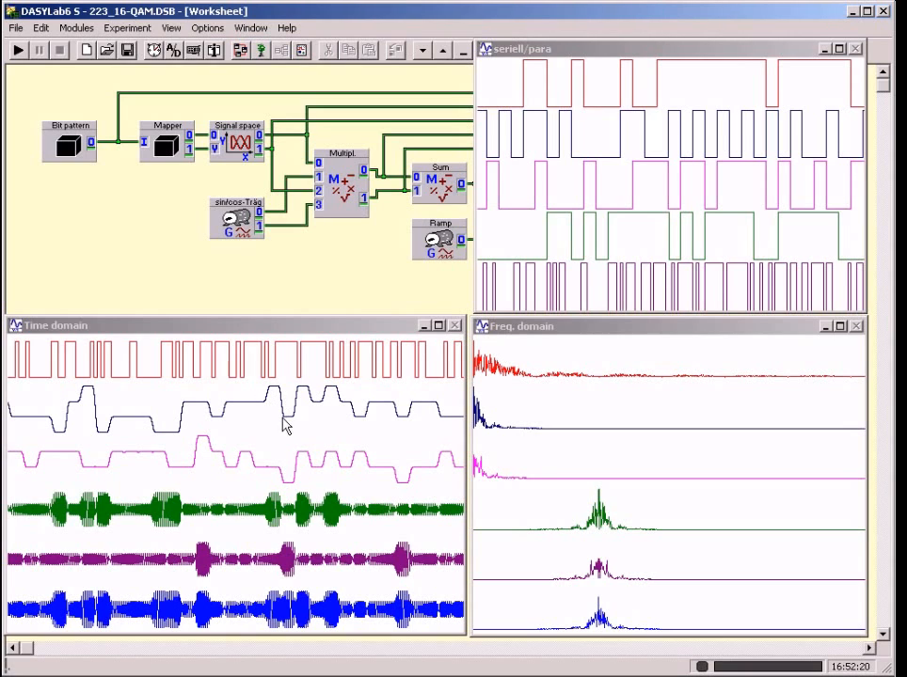
mouse_move(214, 460)
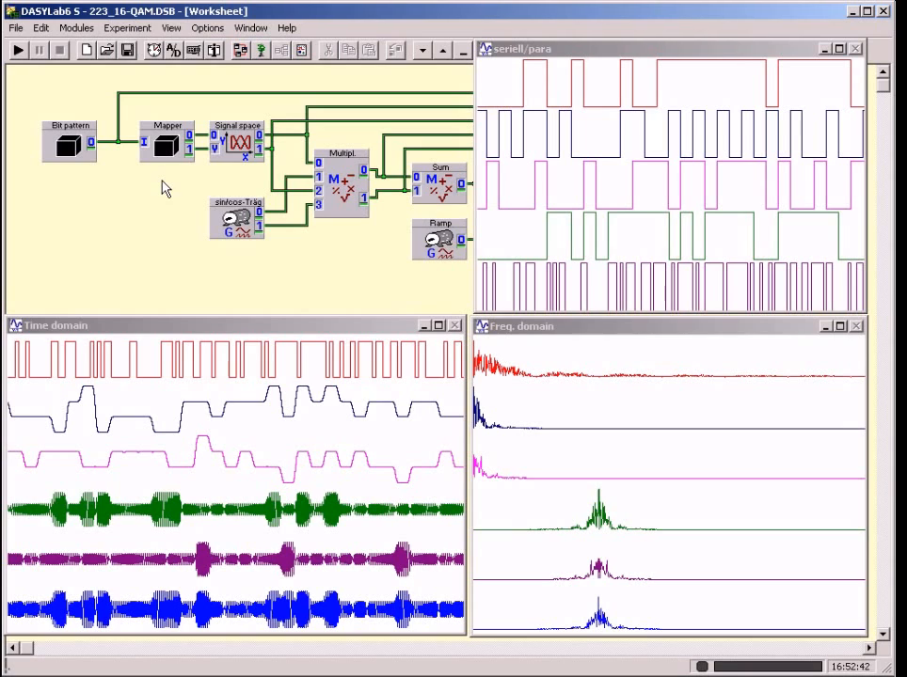
mouse_move(181, 179)
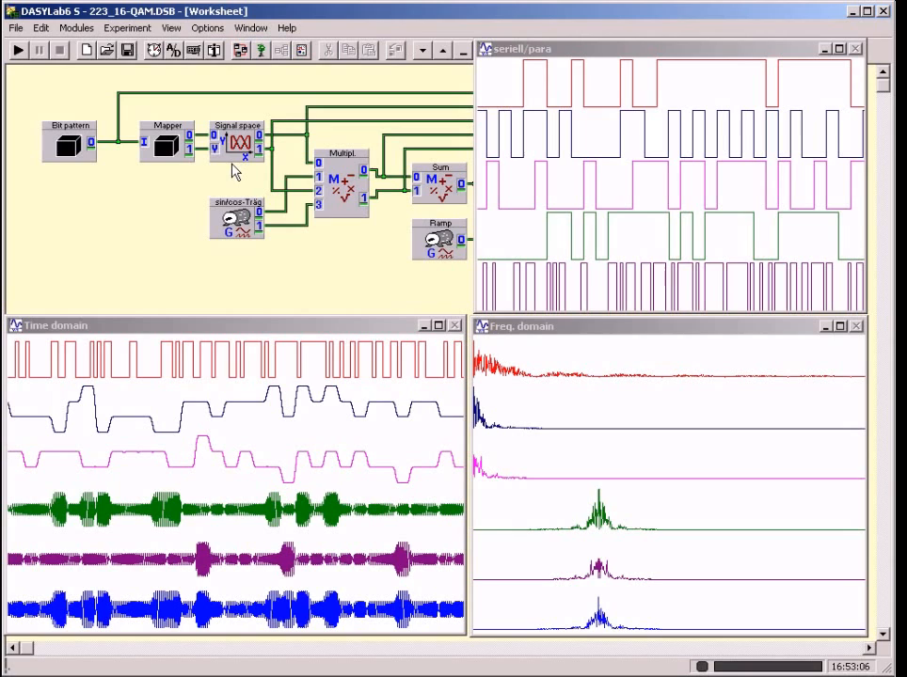
mouse_move(542, 172)
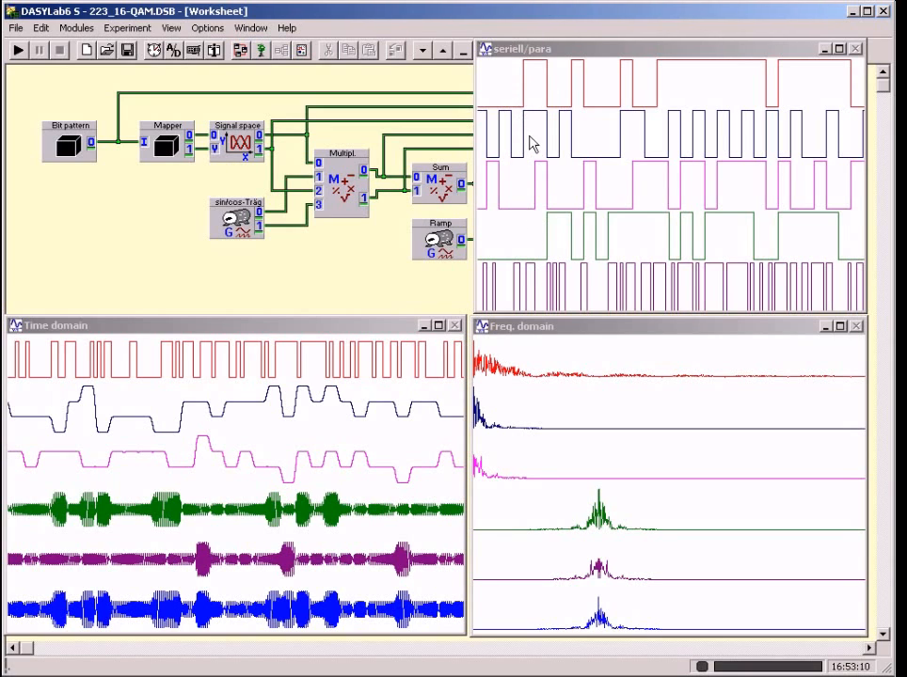
mouse_move(584, 207)
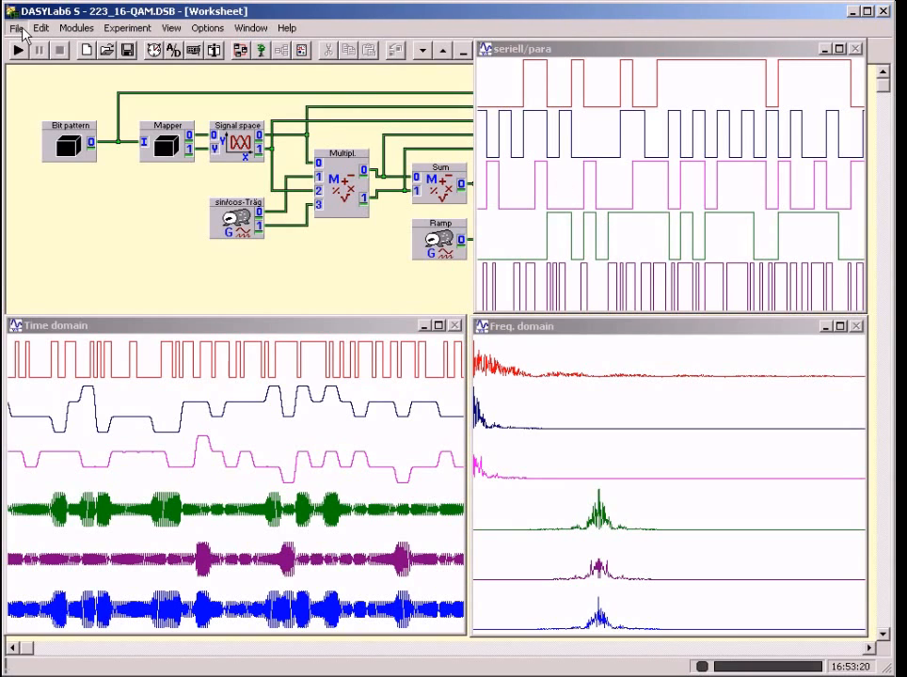
- Load 224_16-QAM_zoom.DSB from the recent list without saving, and start its run
click(16, 29)
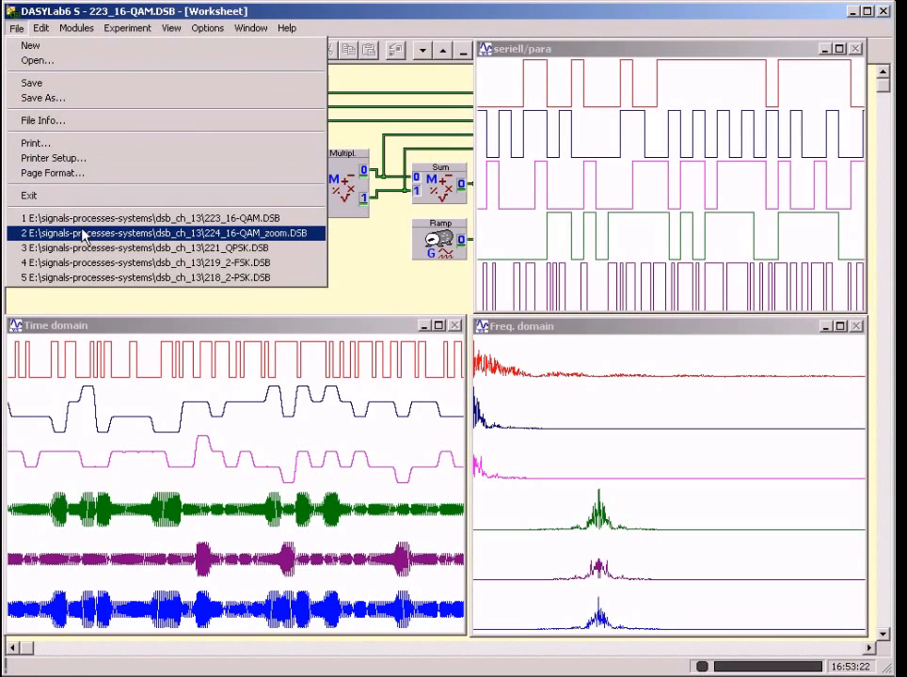
click(171, 233)
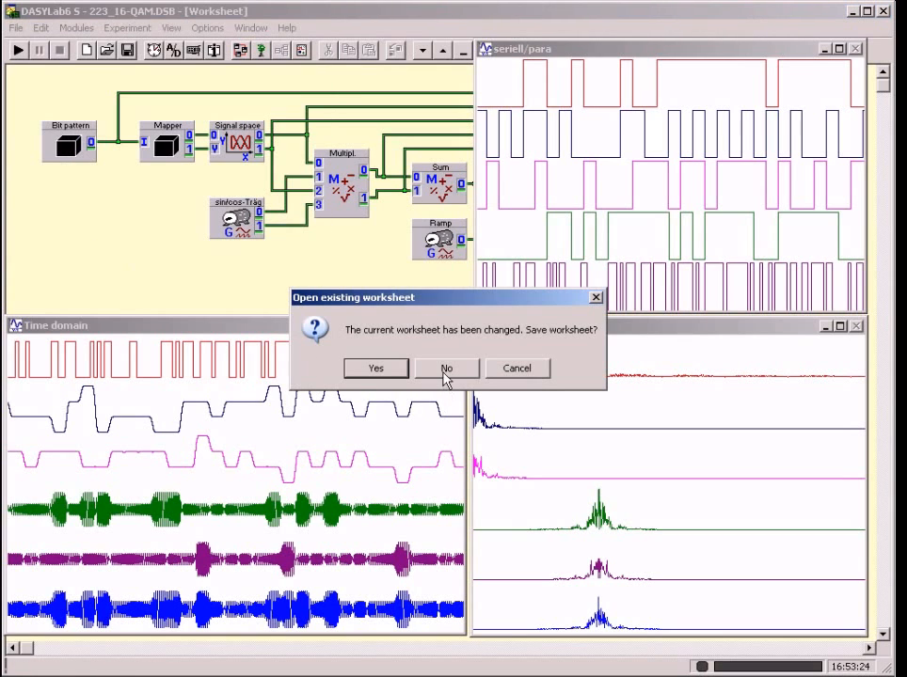
click(446, 367)
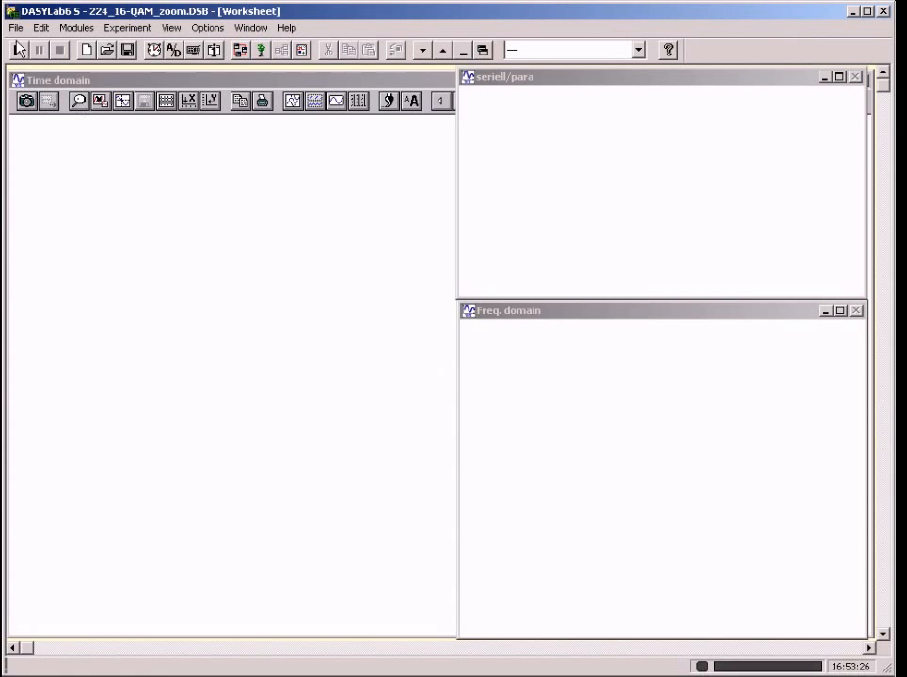
click(19, 49)
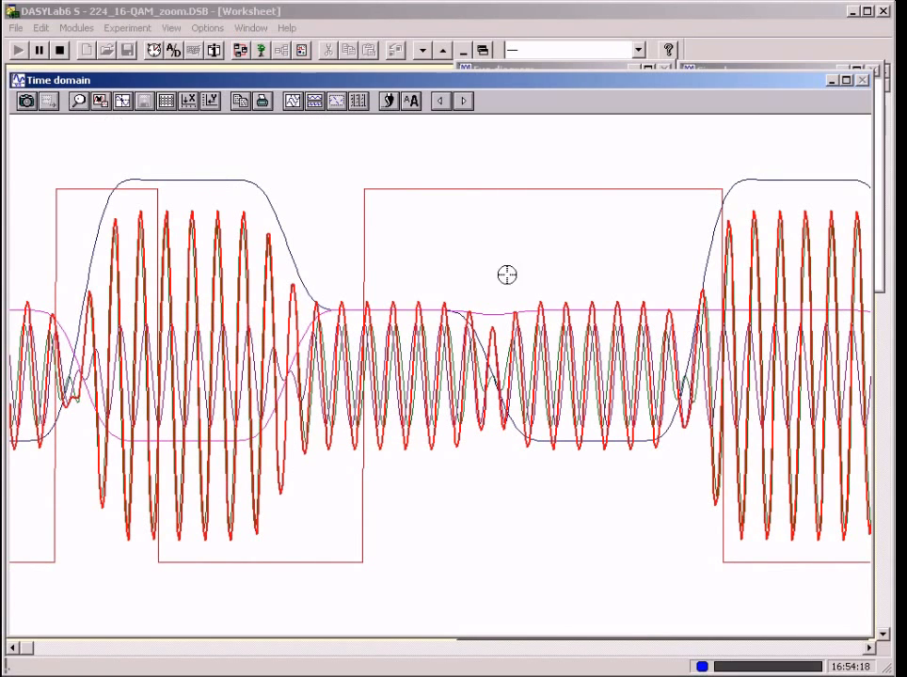
mouse_move(628, 242)
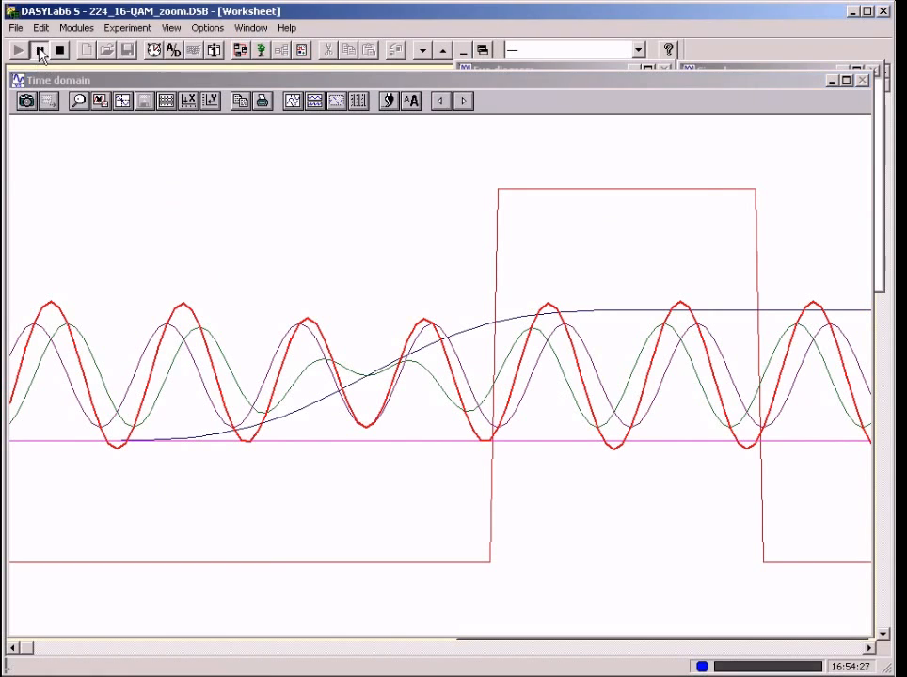
- Pause the 16-QAM zoom run to freeze the time display, then resume it
click(17, 51)
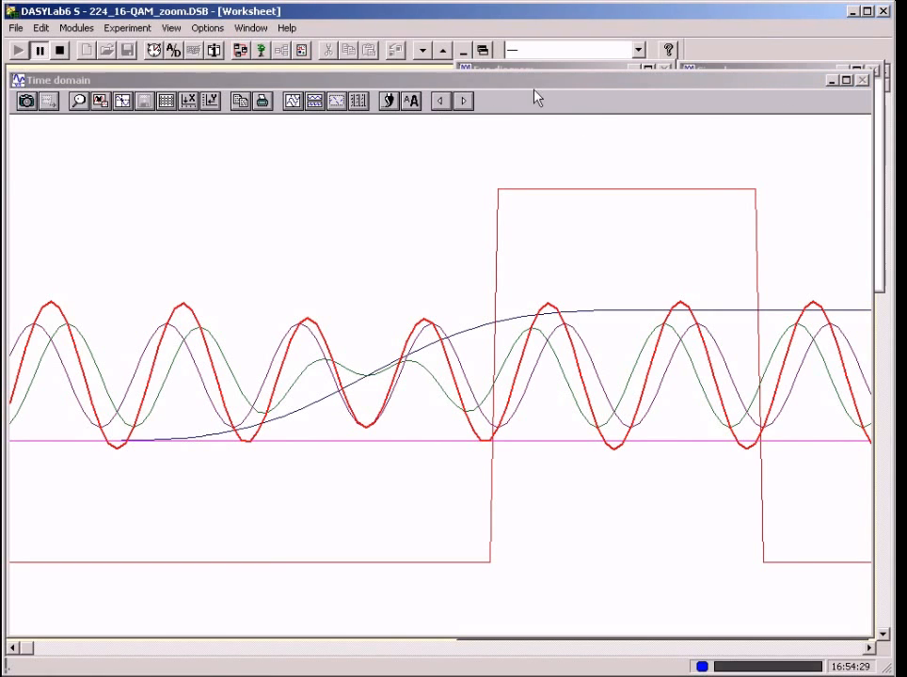
click(463, 102)
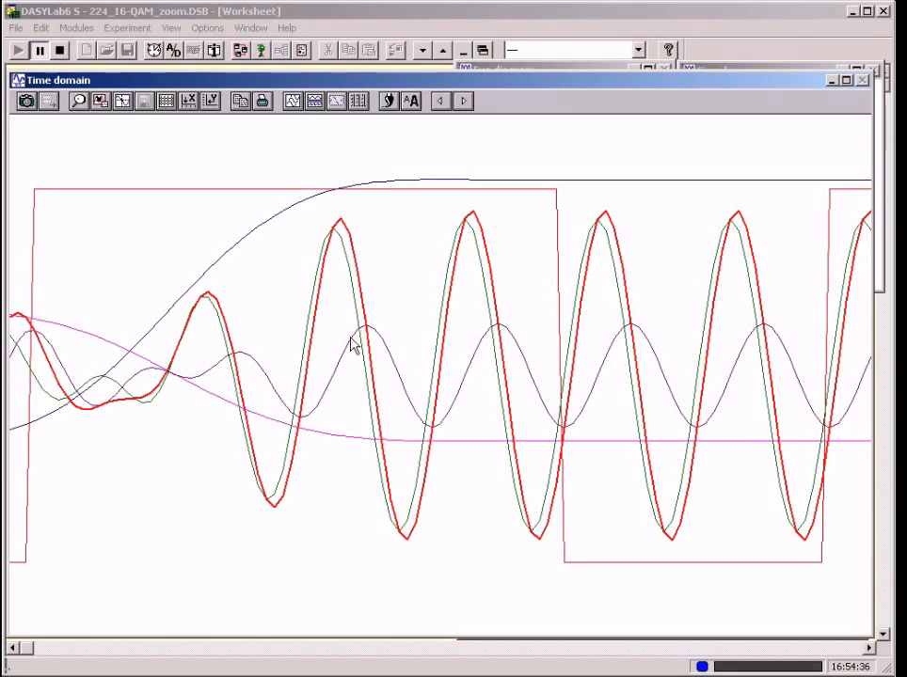
mouse_move(316, 275)
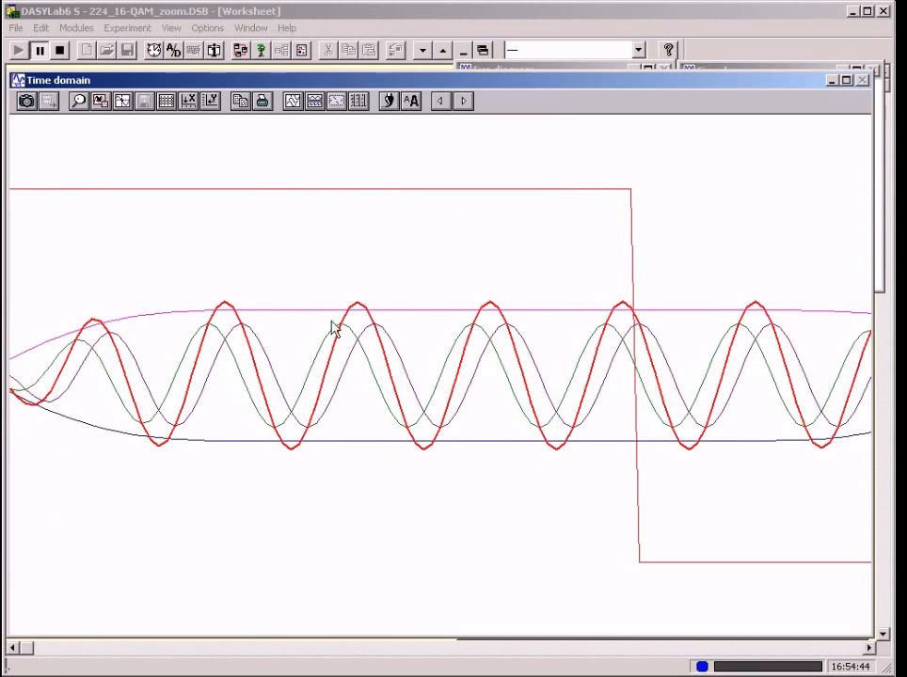
mouse_move(471, 324)
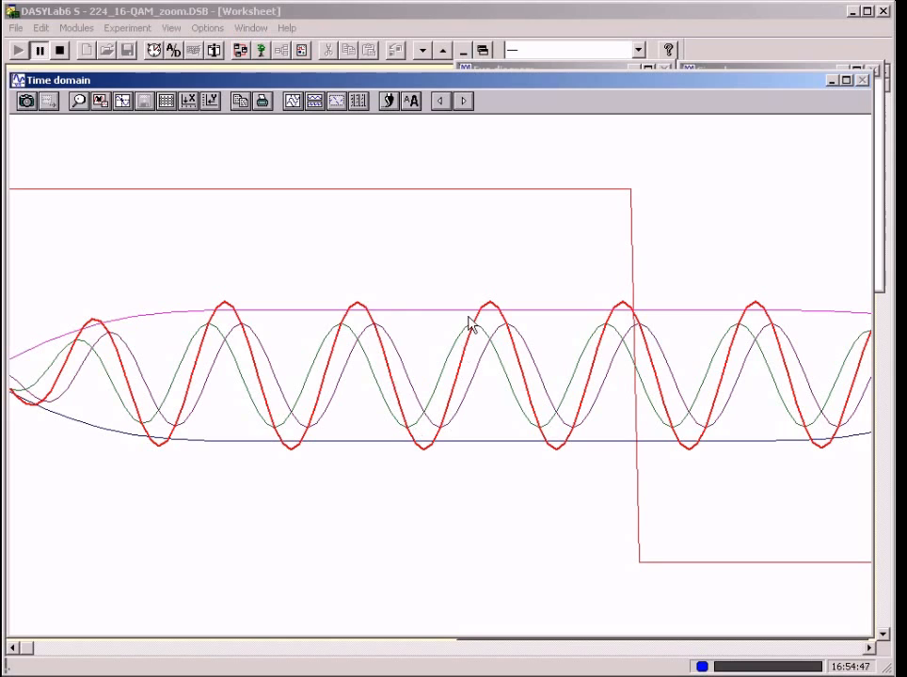
mouse_move(542, 403)
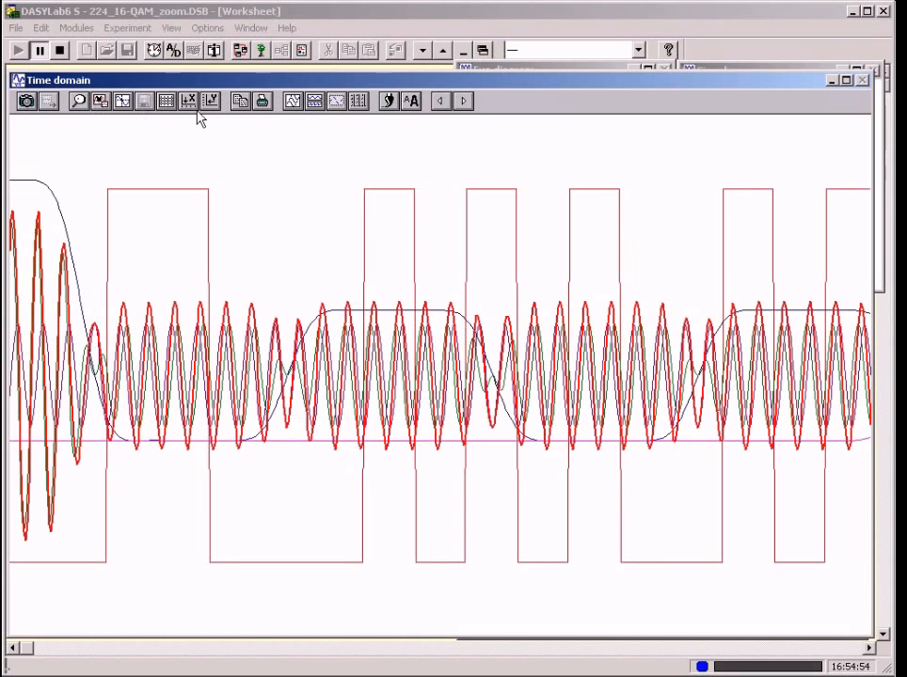
- Switch the 16-QAM time-domain display to separate traces beside the eye and signal-space windows
click(314, 102)
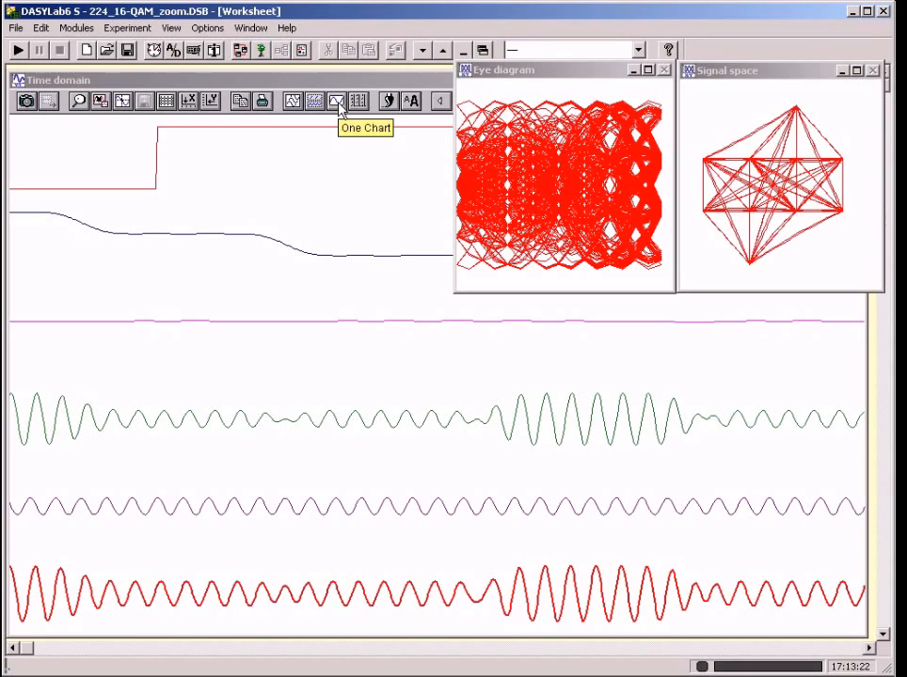
mouse_move(343, 418)
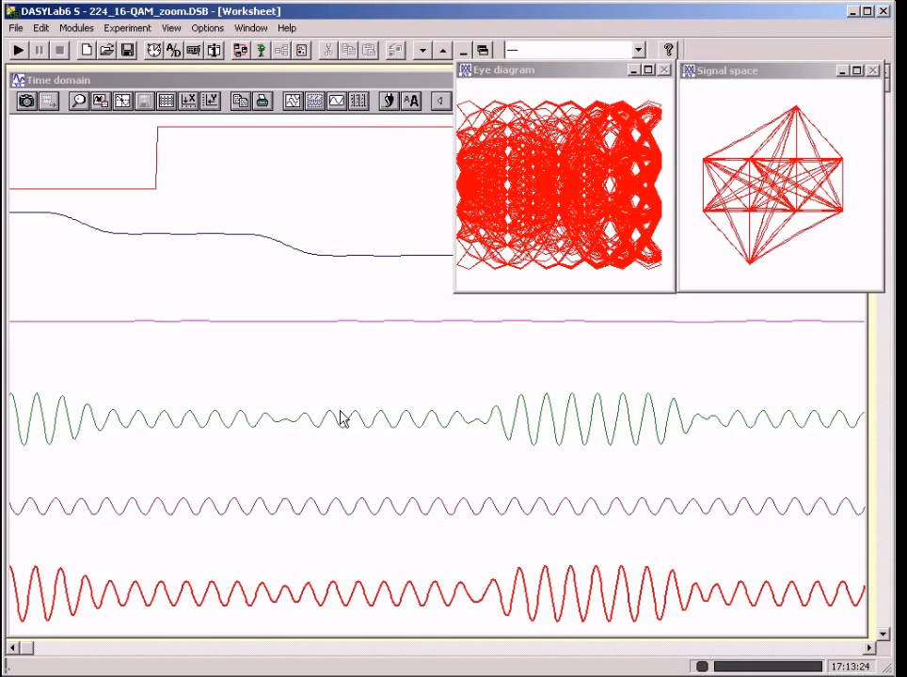
mouse_move(347, 444)
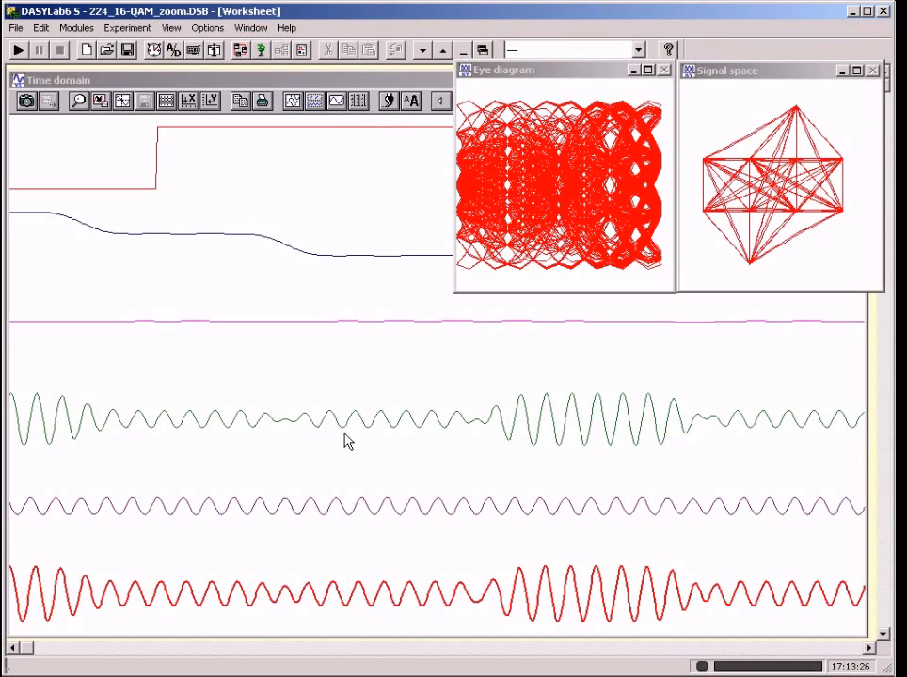
mouse_move(337, 516)
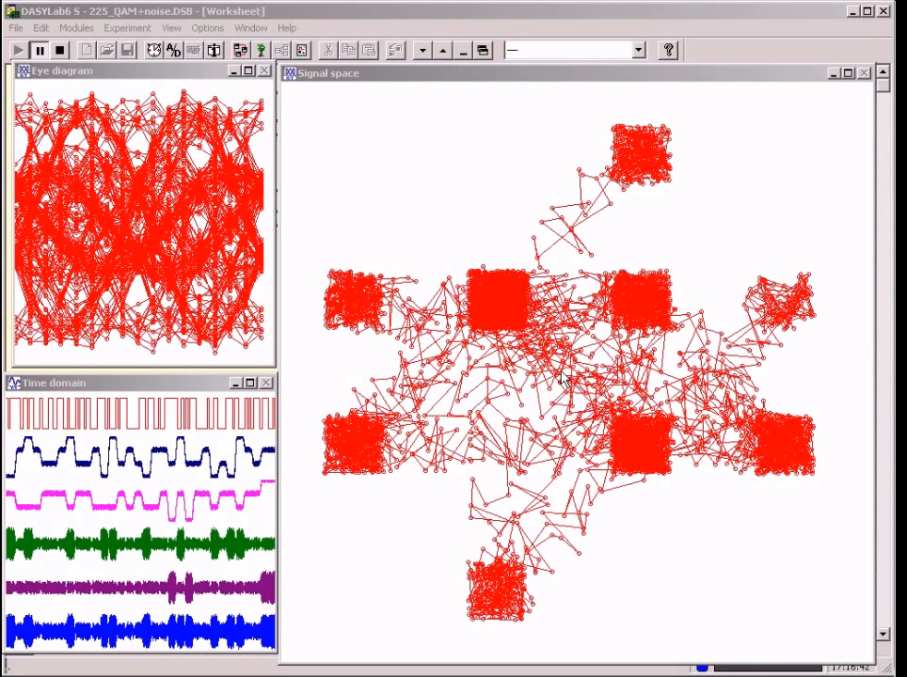
mouse_move(658, 192)
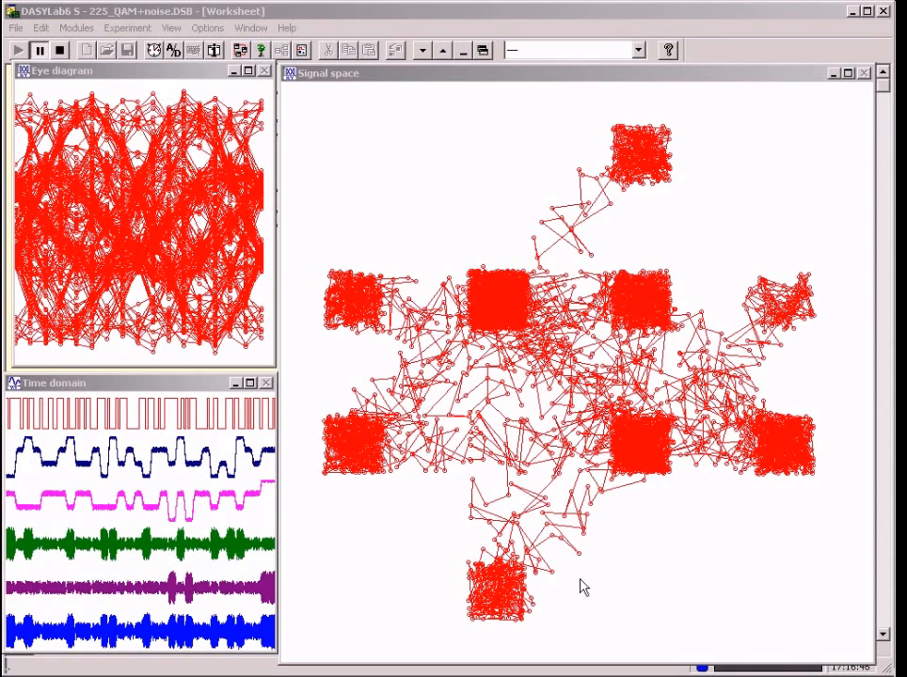
mouse_move(417, 267)
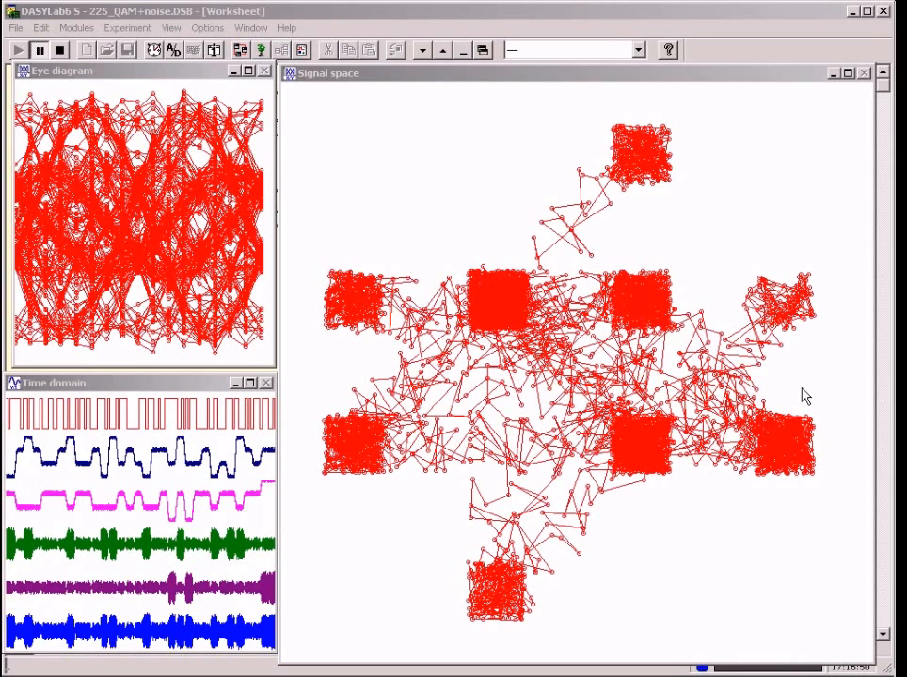
mouse_move(450, 207)
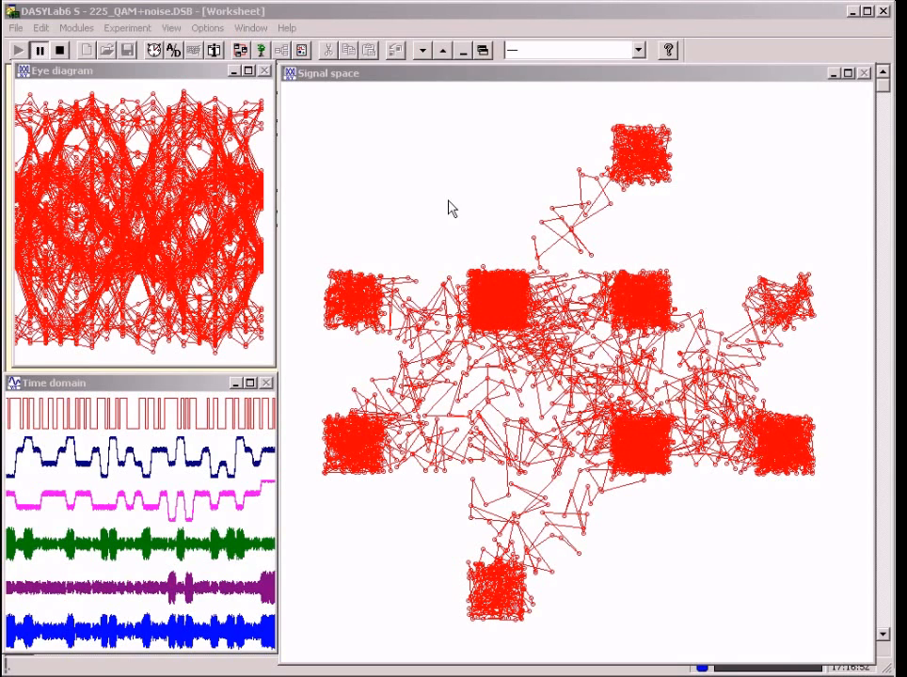
mouse_move(700, 557)
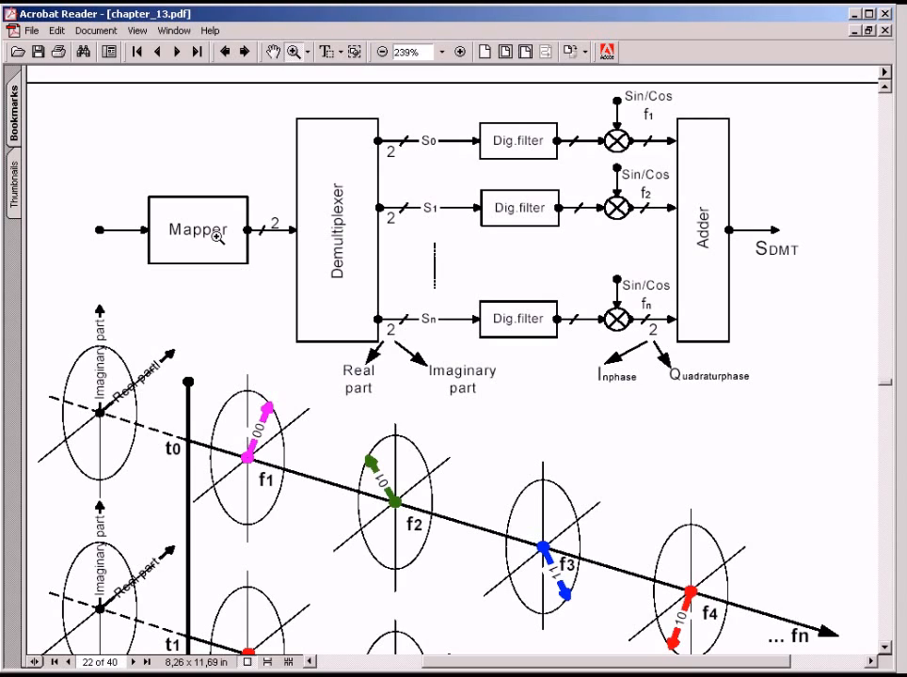
mouse_move(230, 243)
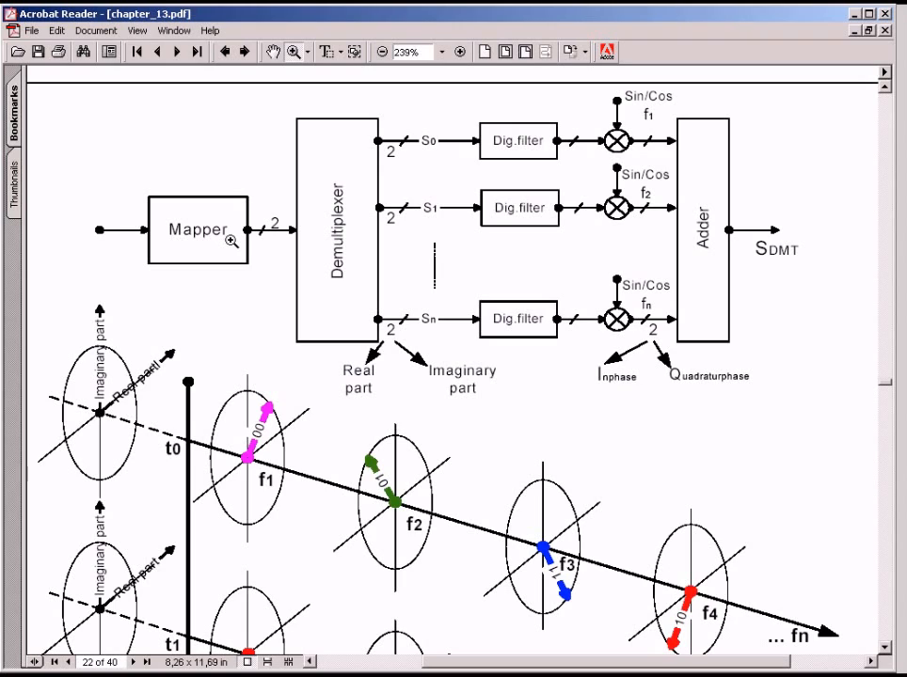
mouse_move(267, 245)
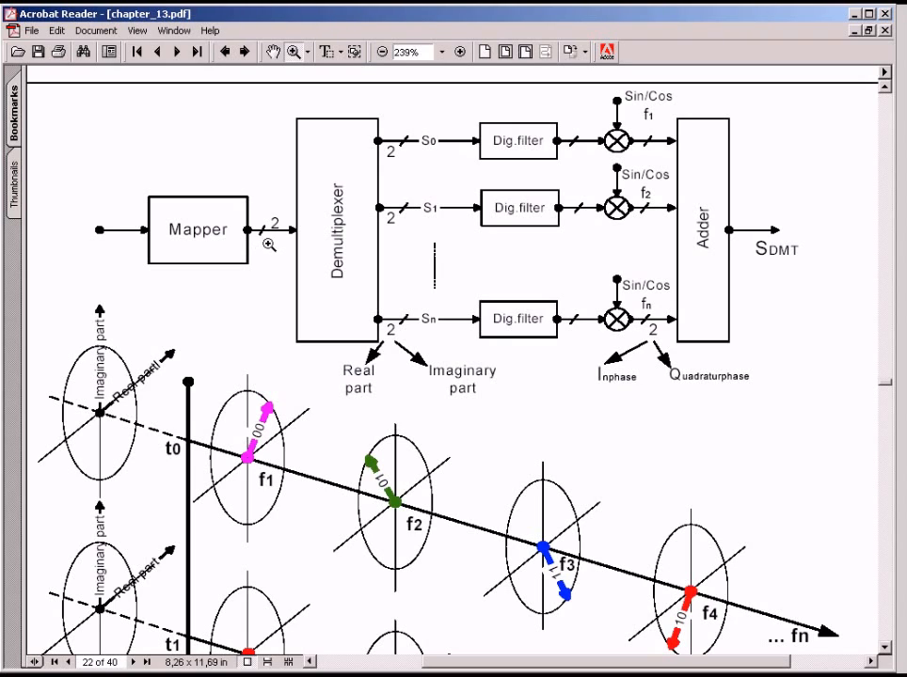
mouse_move(267, 249)
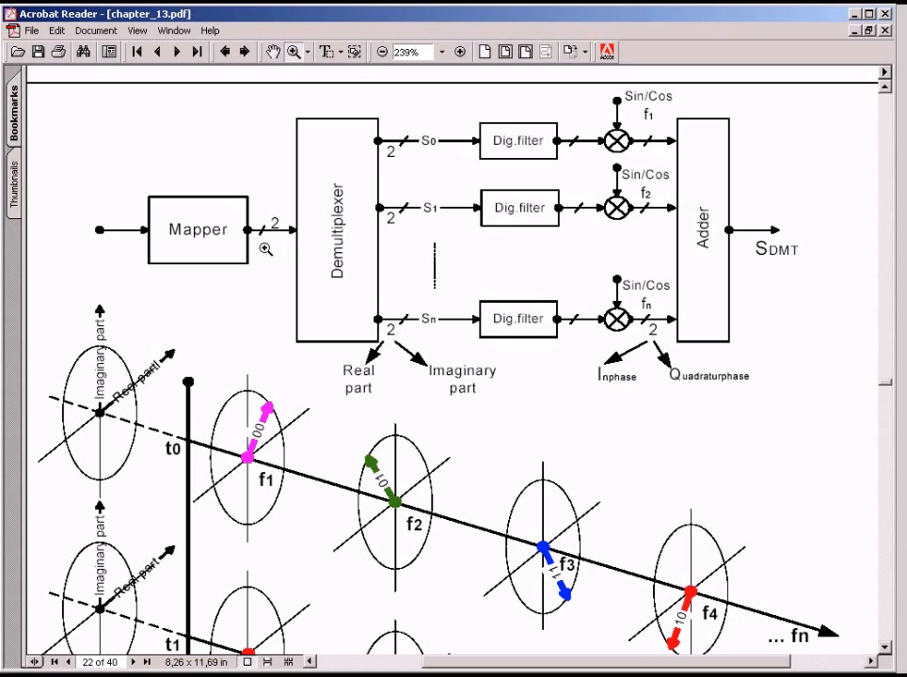
mouse_move(254, 234)
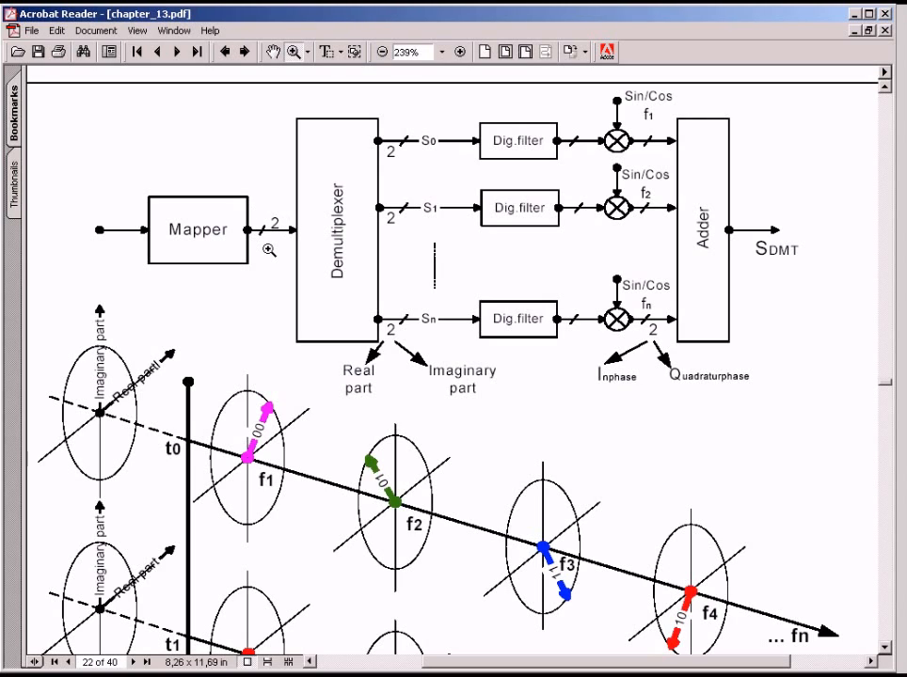
mouse_move(254, 222)
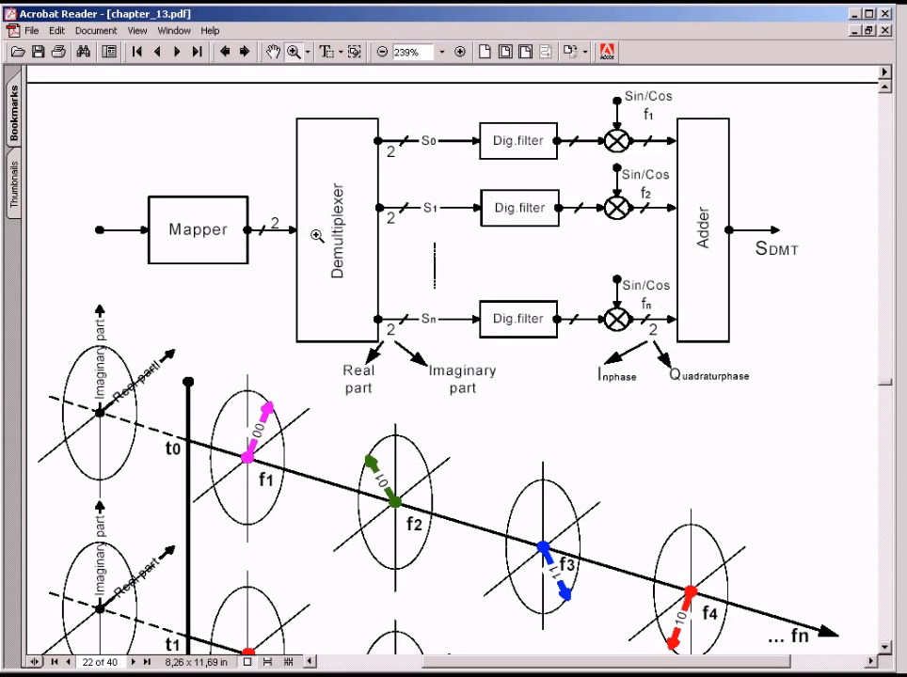
mouse_move(384, 260)
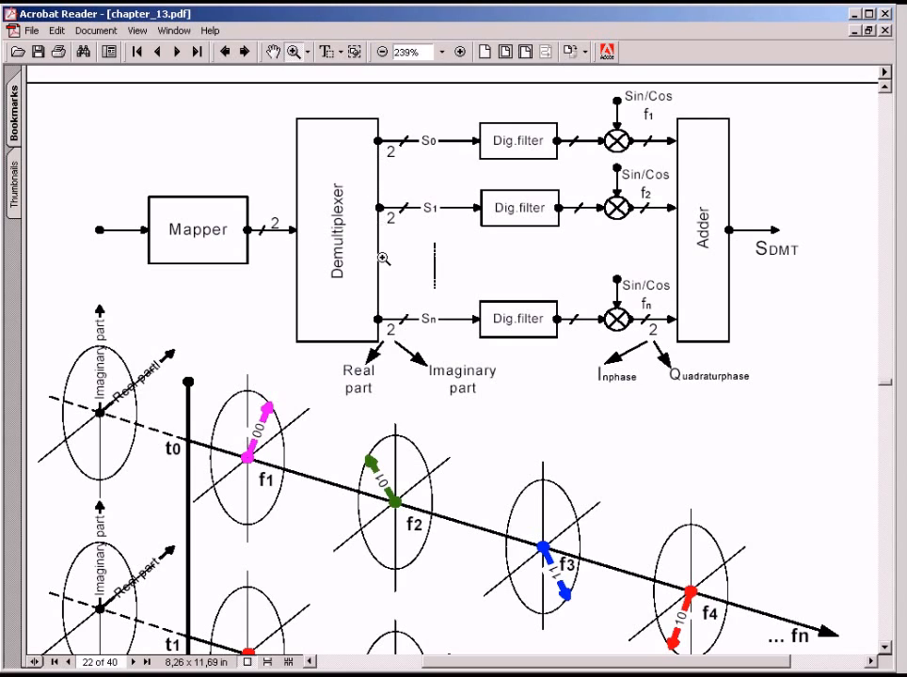
mouse_move(384, 155)
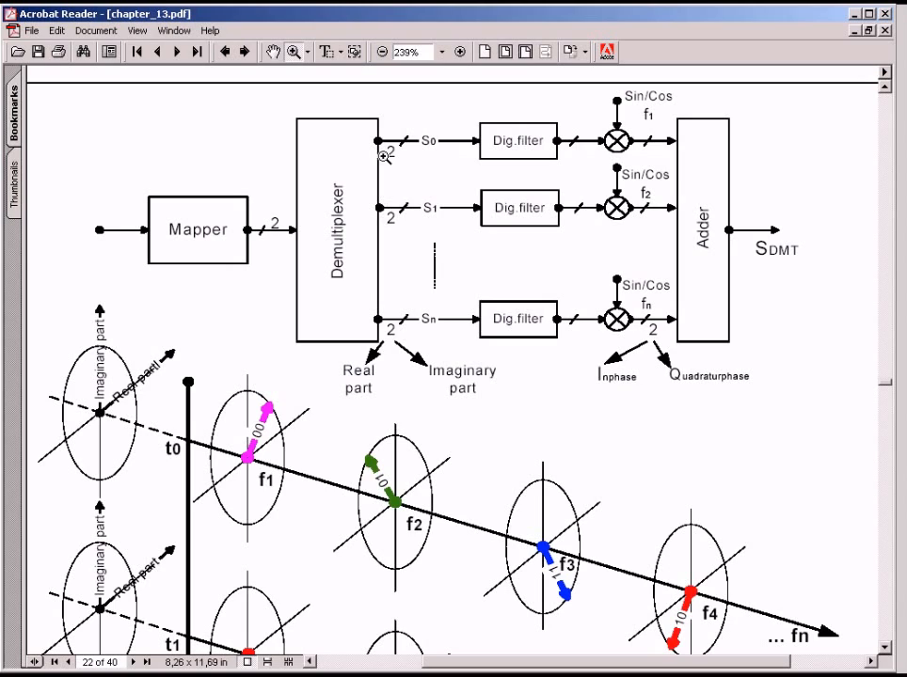
mouse_move(386, 331)
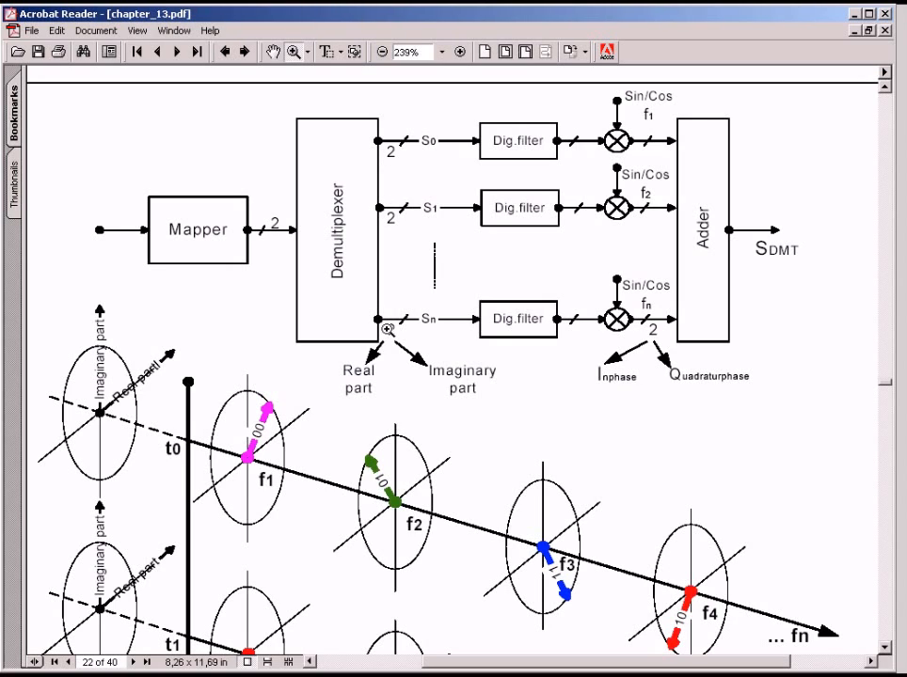
mouse_move(397, 290)
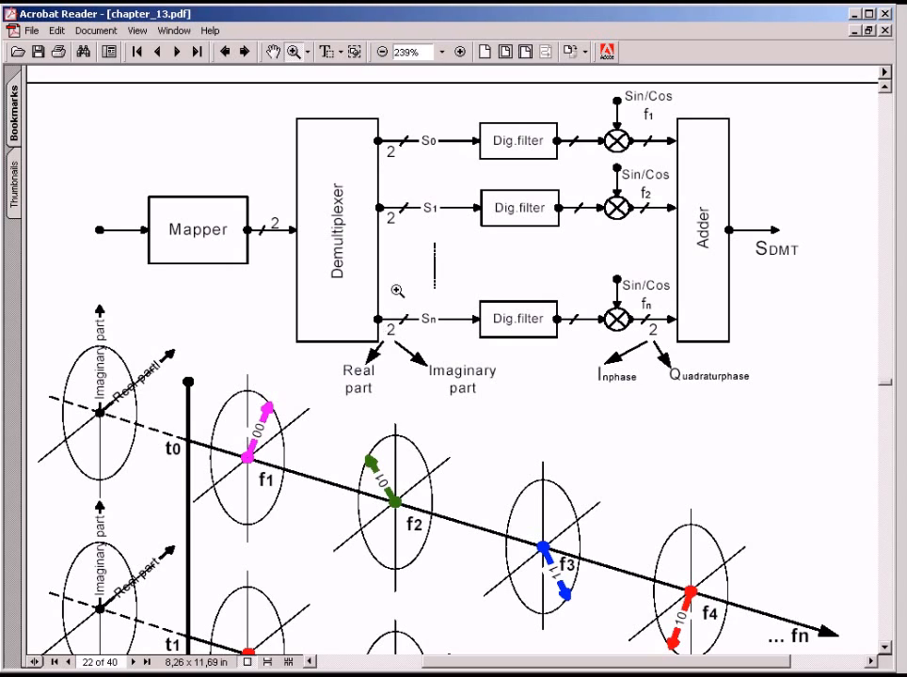
mouse_move(397, 233)
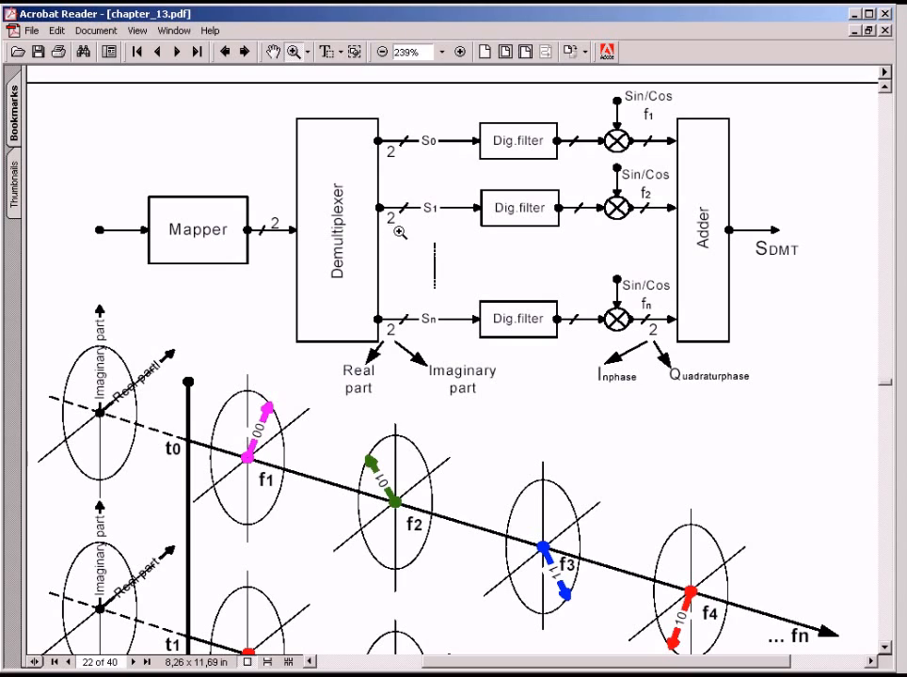
mouse_move(392, 234)
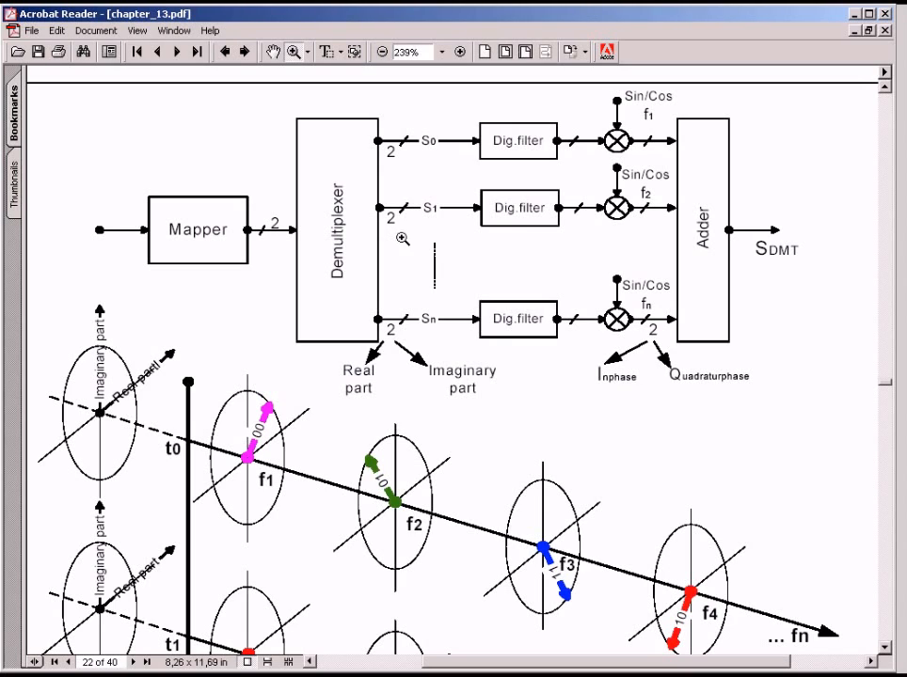
mouse_move(576, 230)
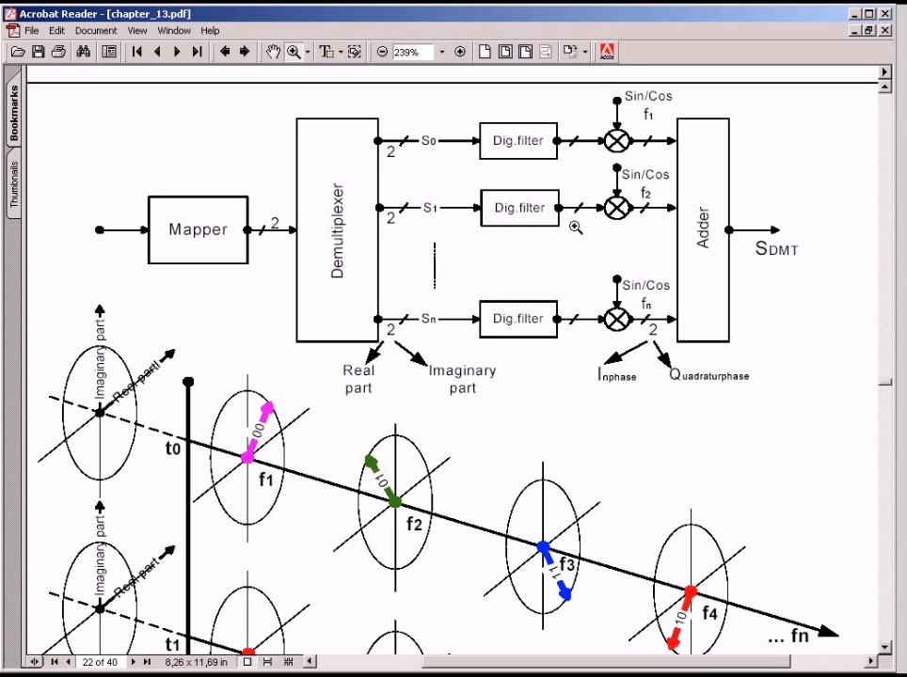
mouse_move(662, 225)
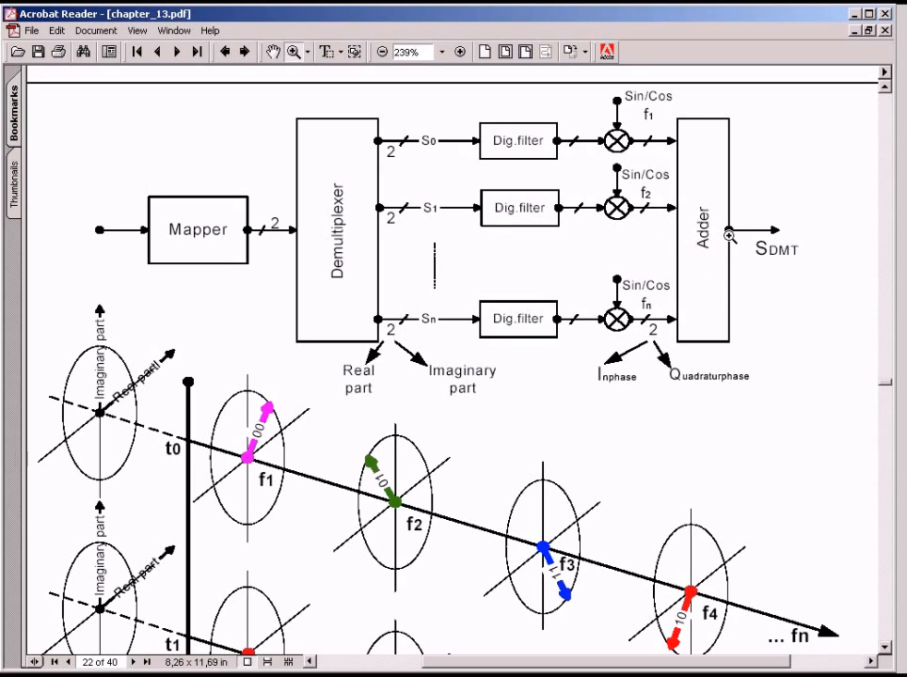
mouse_move(730, 260)
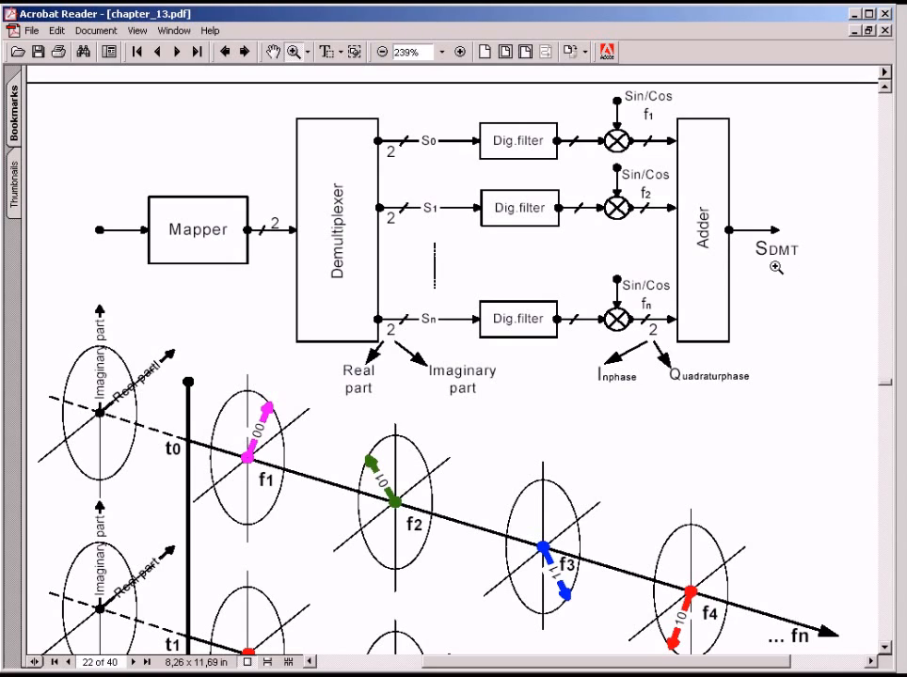
mouse_move(757, 267)
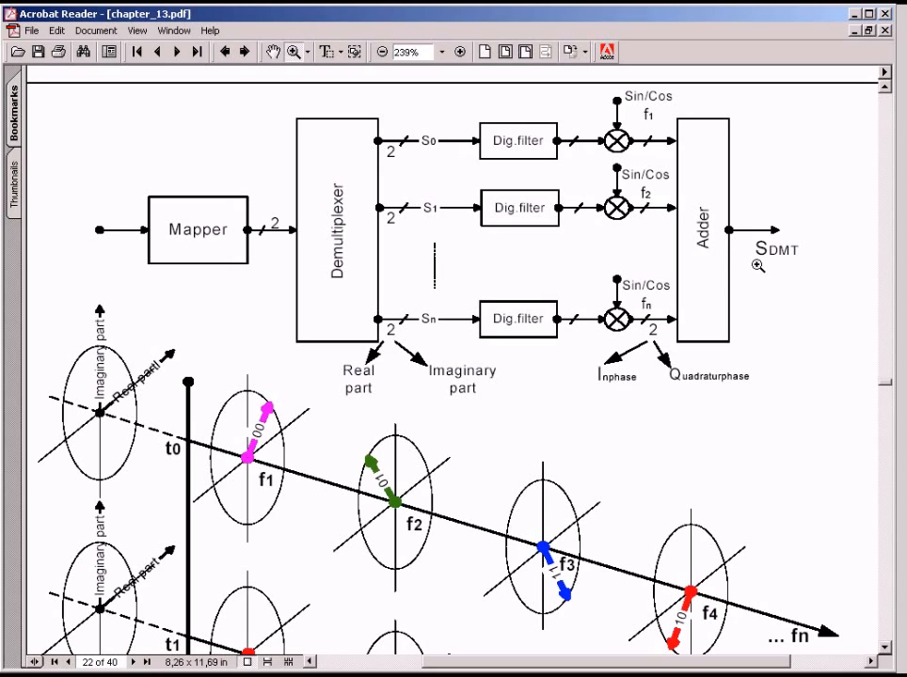
mouse_move(764, 267)
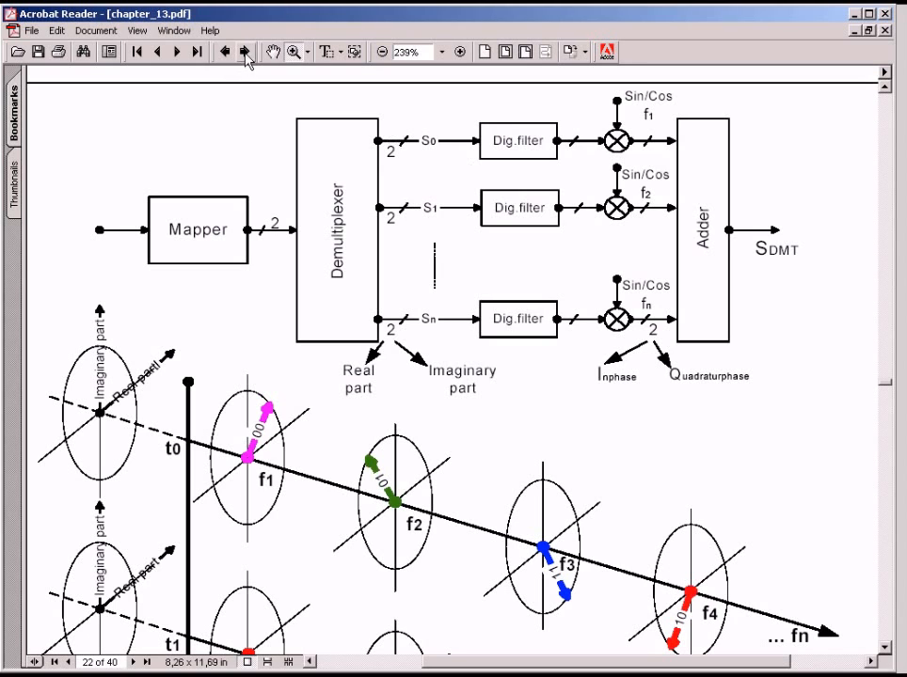
- Scroll down to the subcarrier phasor grid for instants t0, t1 and t2
scroll(down, 3)
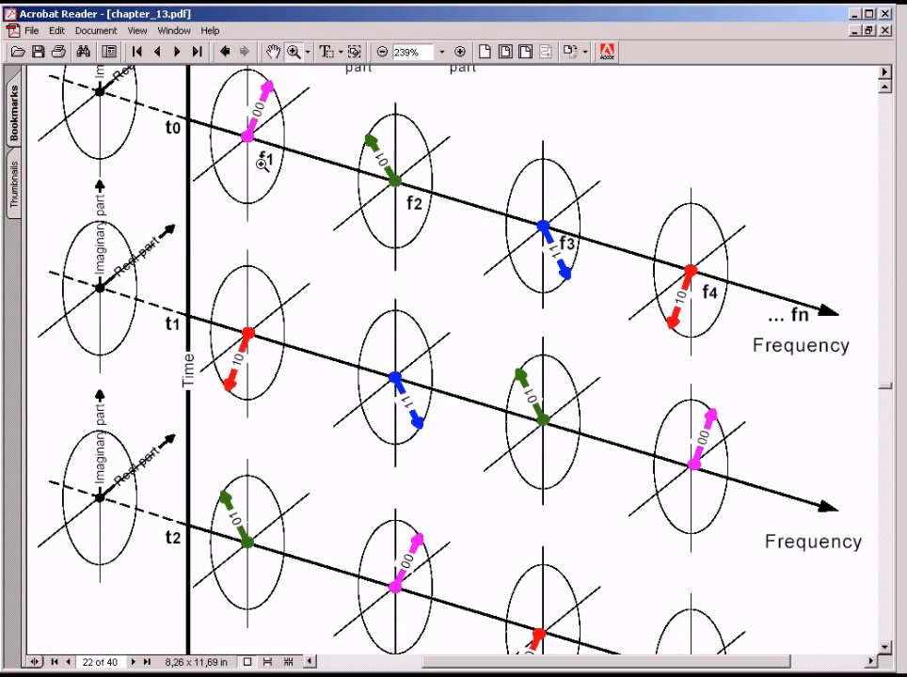
mouse_move(339, 192)
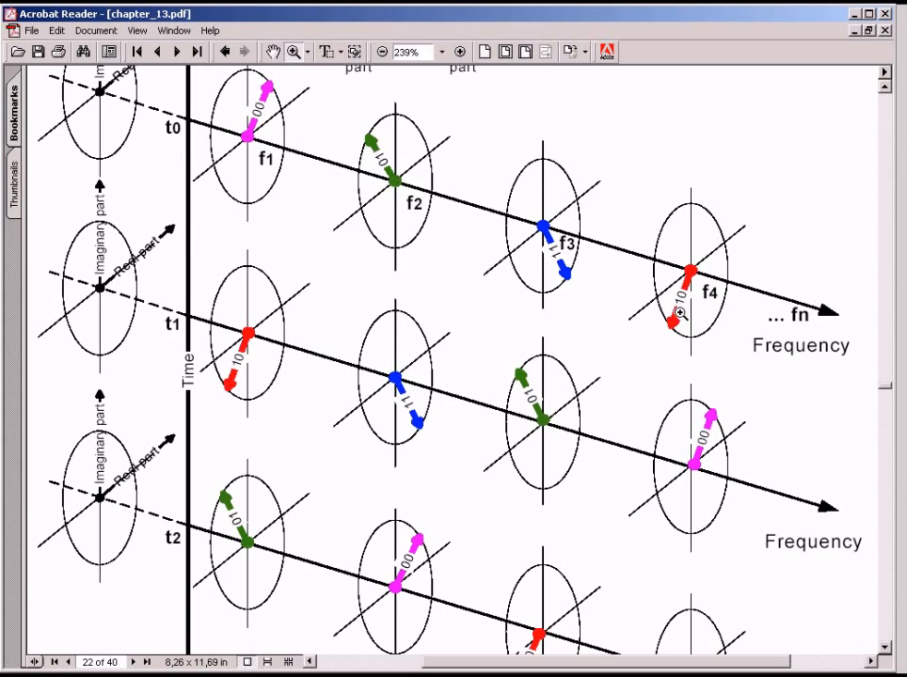
mouse_move(431, 410)
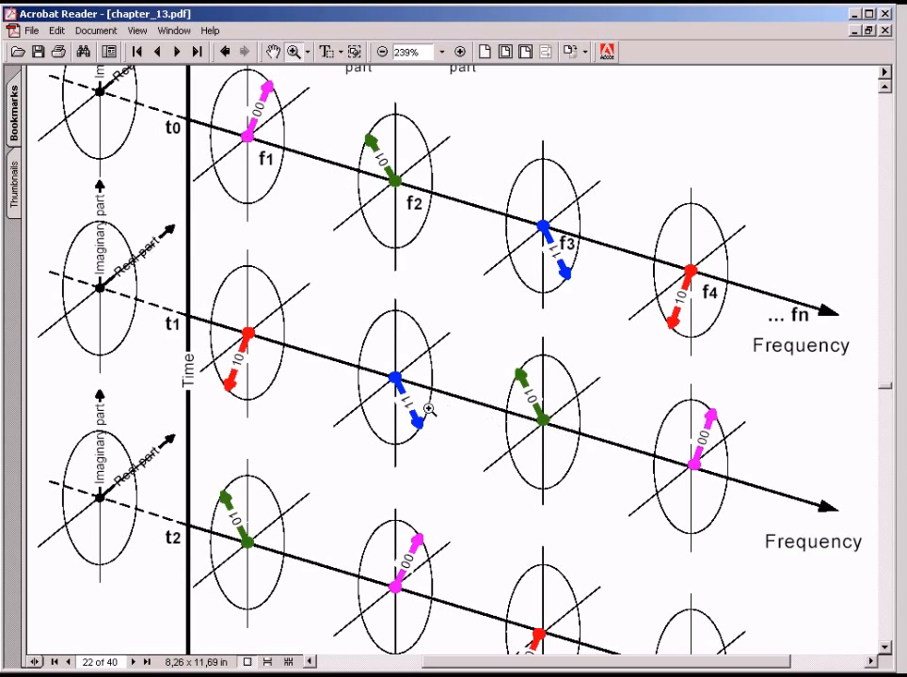
mouse_move(383, 407)
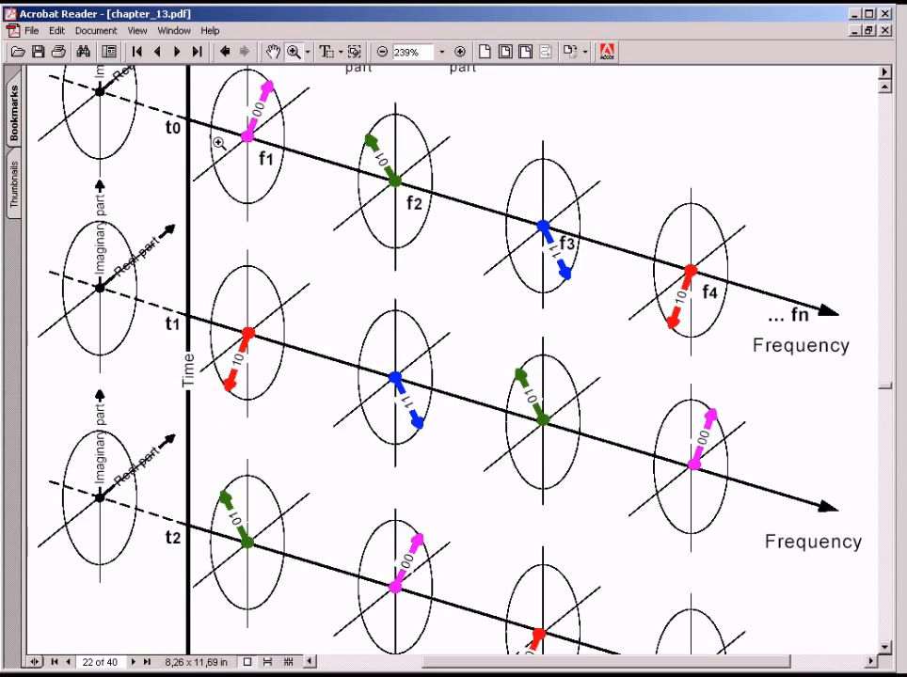
mouse_move(489, 237)
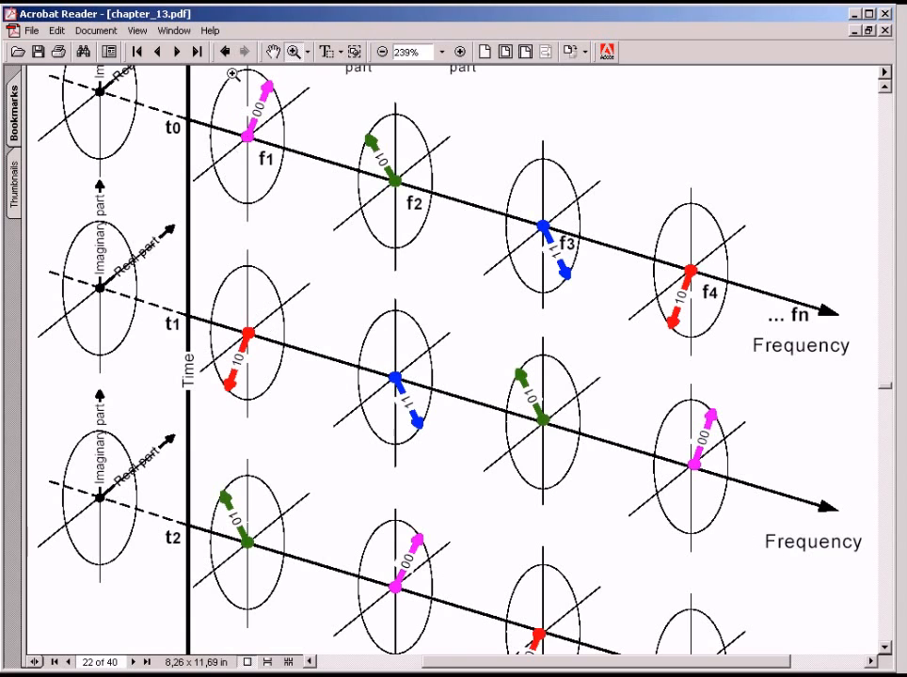
- Scroll page 22 to show the DMT transmitter block diagram above the phasor grid
scroll(down, 3)
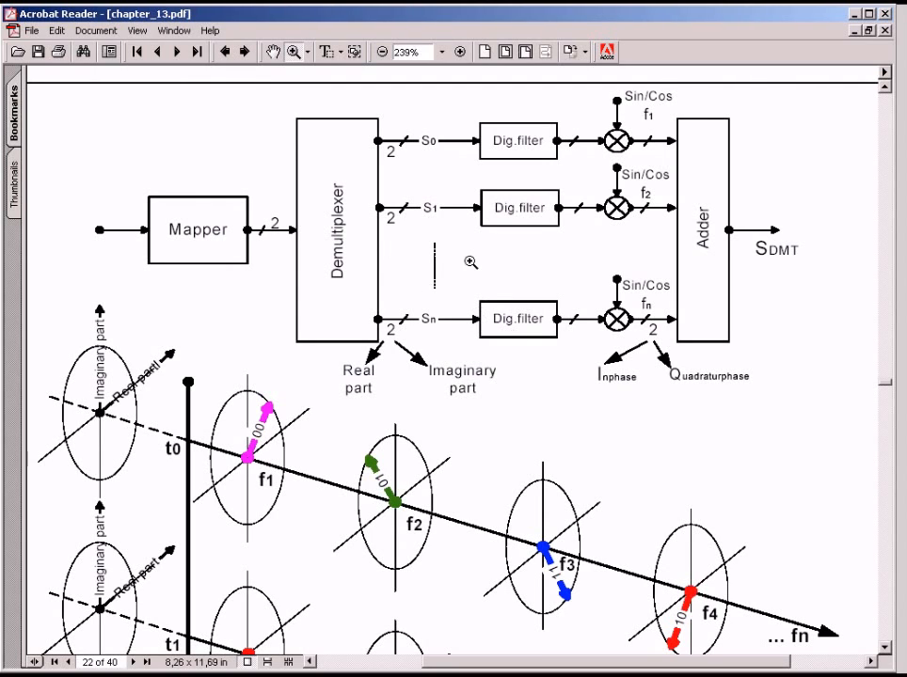
mouse_move(617, 141)
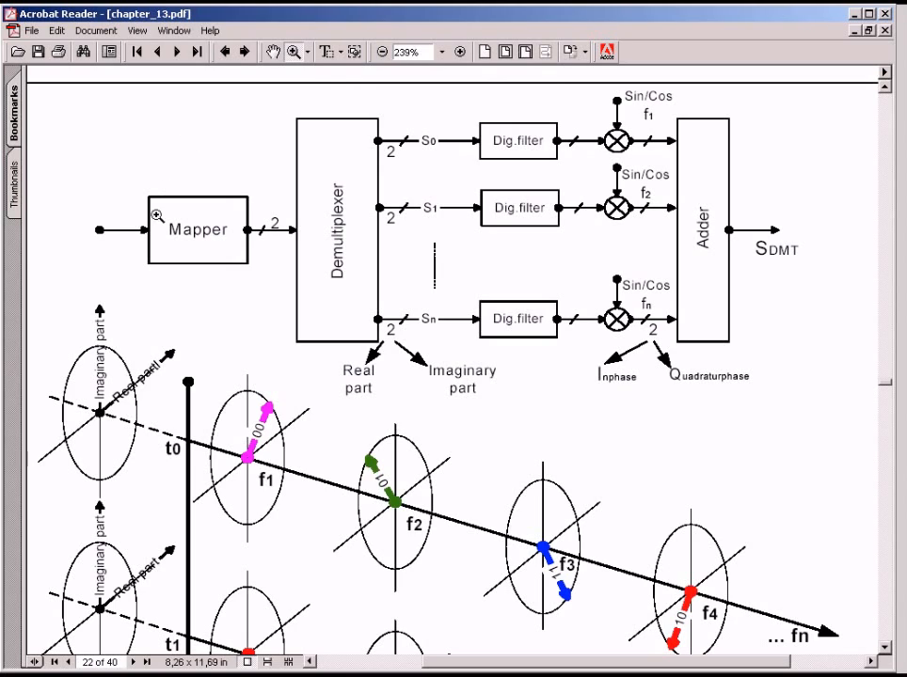
mouse_move(790, 349)
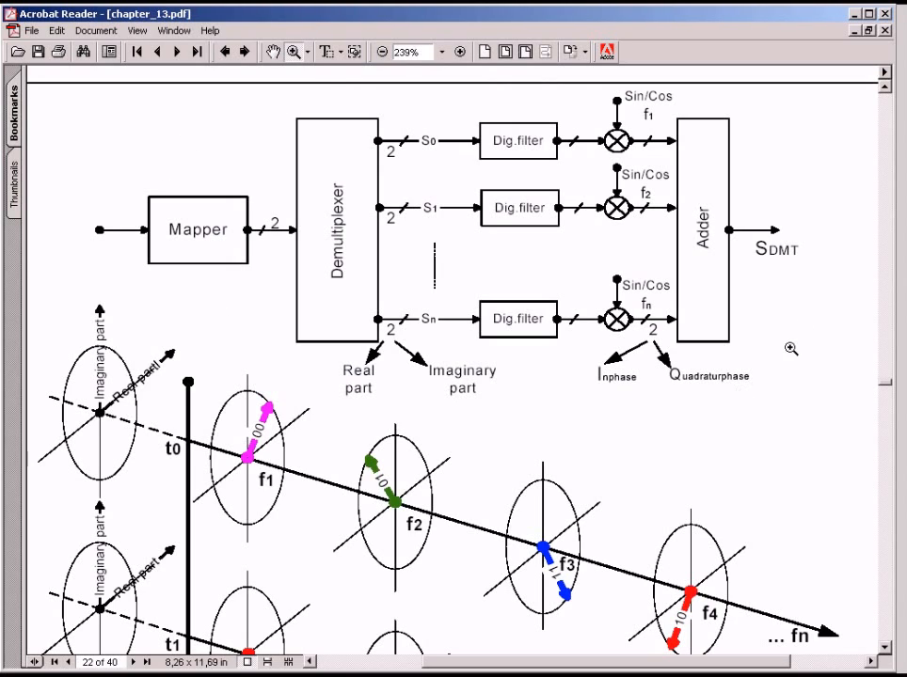
mouse_move(247, 85)
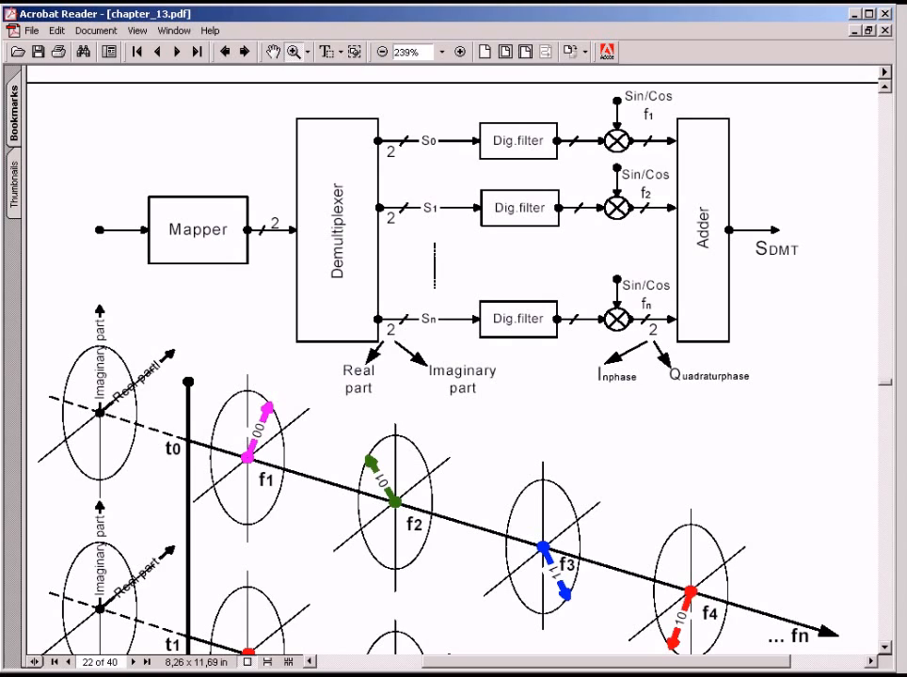
mouse_move(666, 488)
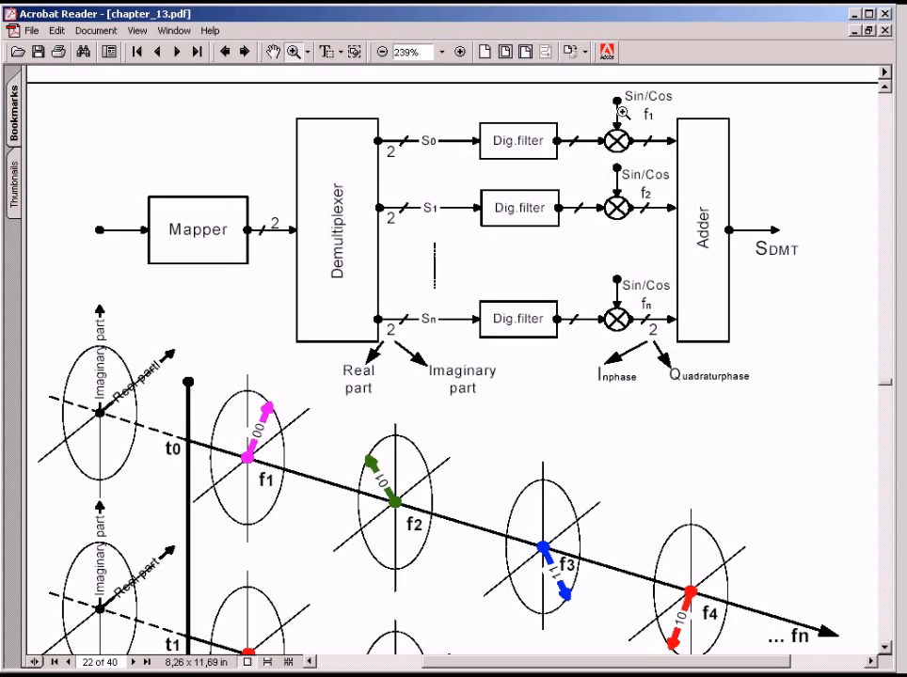
mouse_move(666, 651)
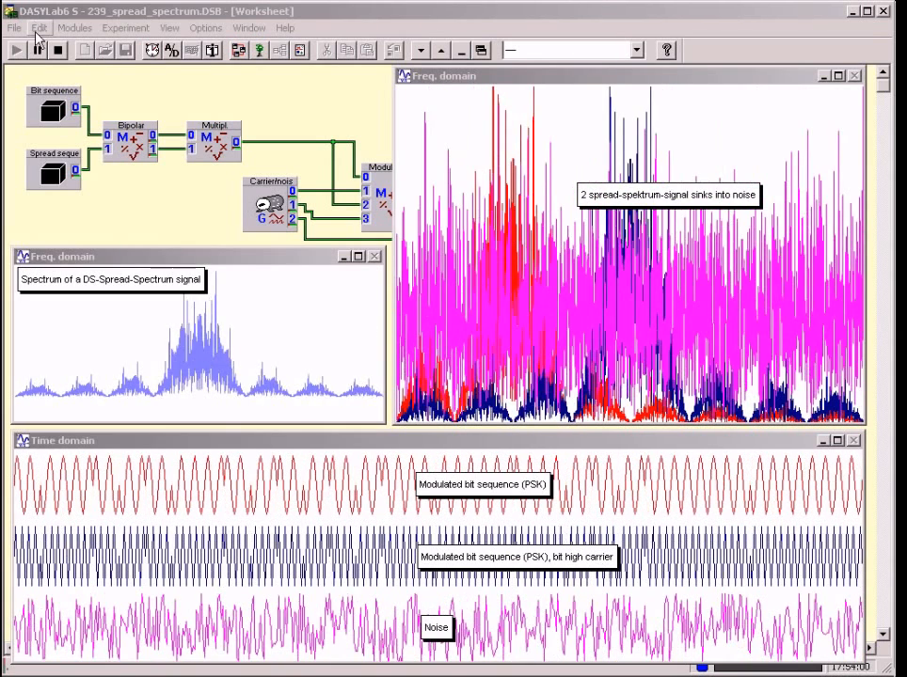
- Run the 239_spread_spectrum worksheet to show spectra sinking into noise and PSK time signals
click(37, 49)
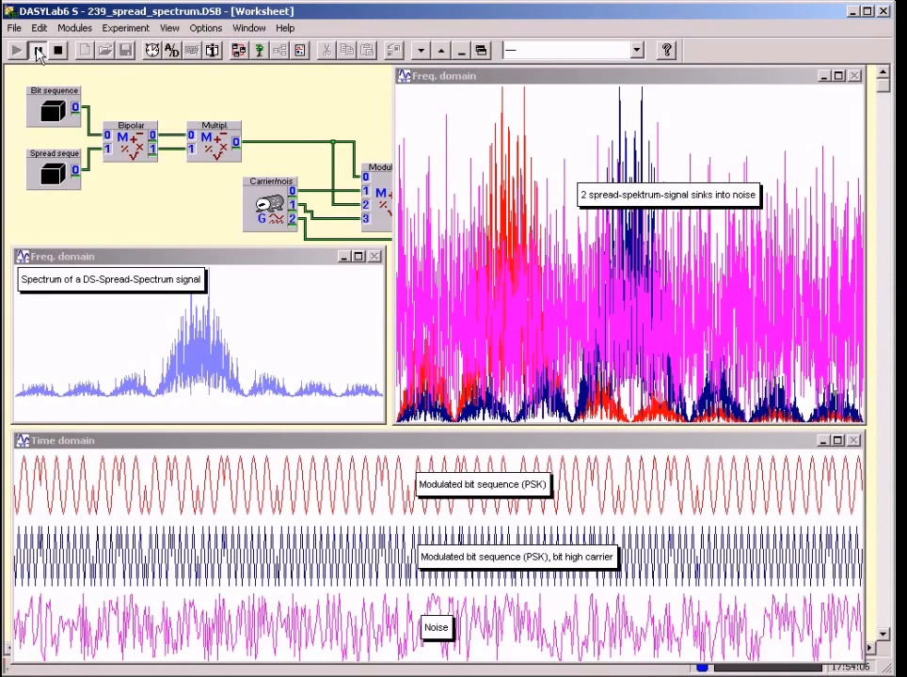
click(15, 49)
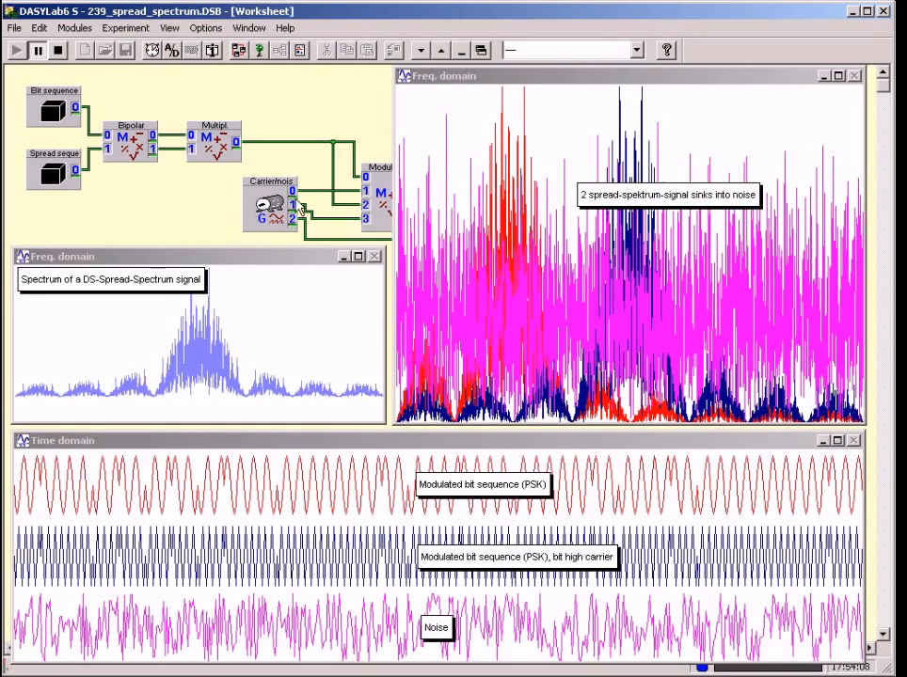
mouse_move(561, 320)
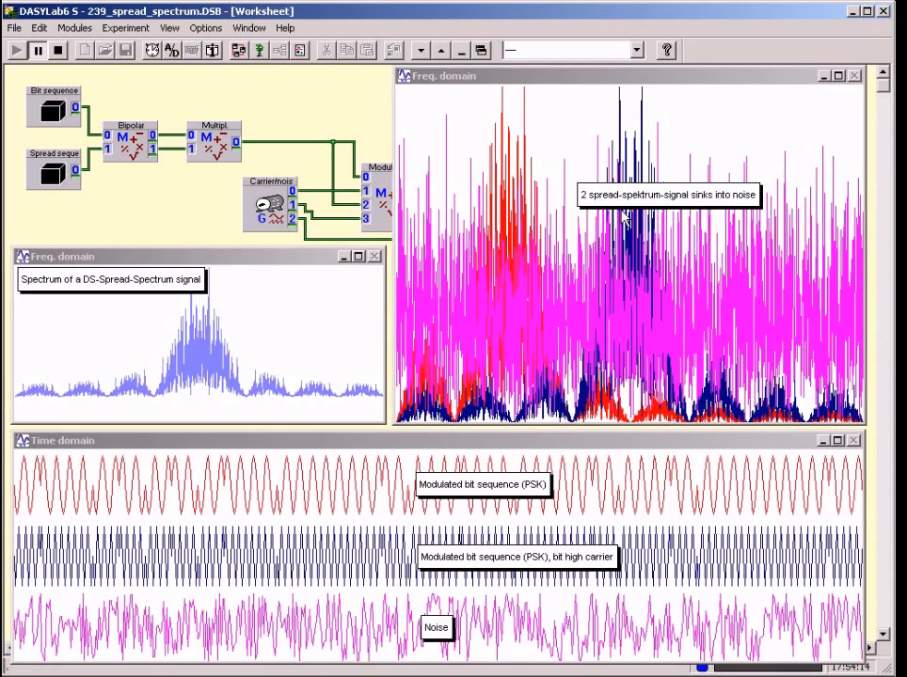
mouse_move(762, 216)
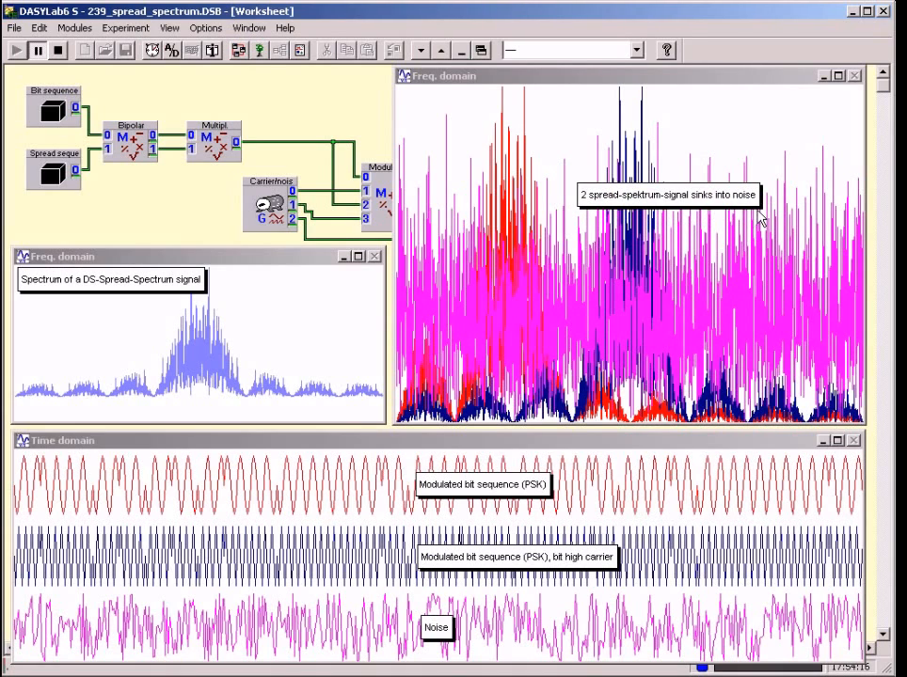
mouse_move(585, 217)
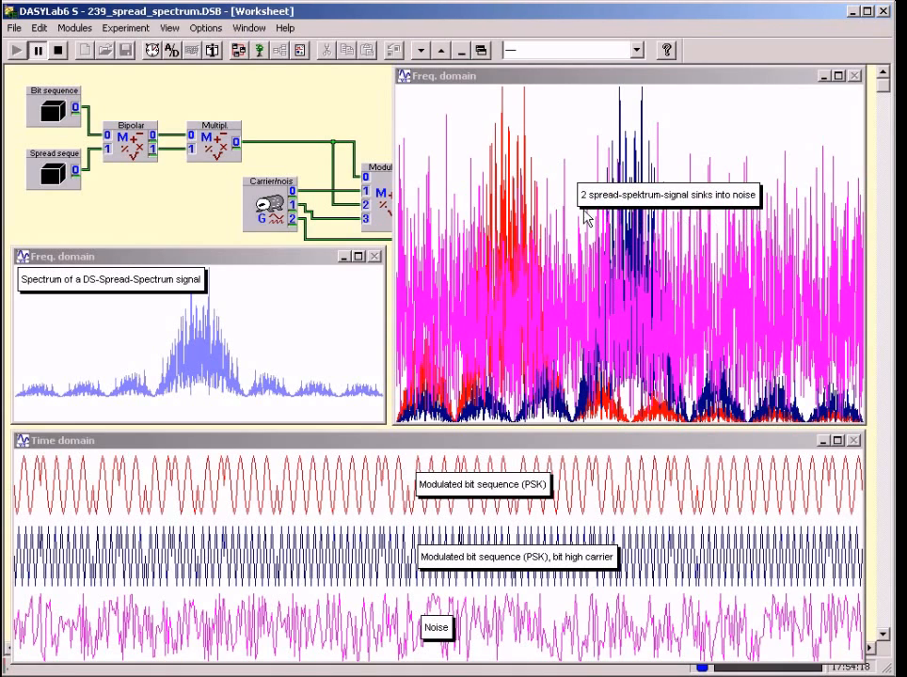
mouse_move(636, 218)
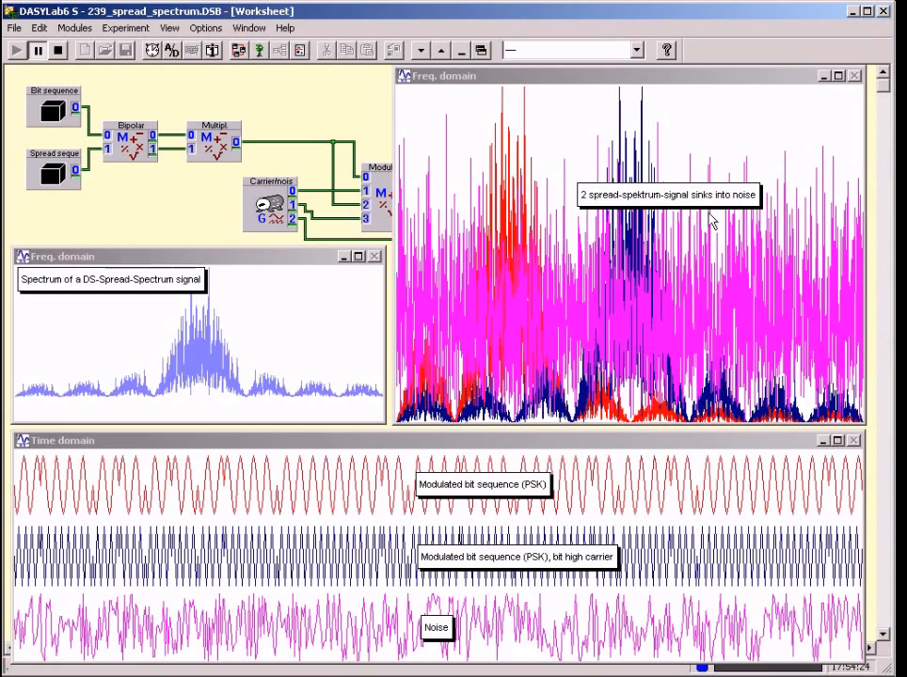
mouse_move(512, 309)
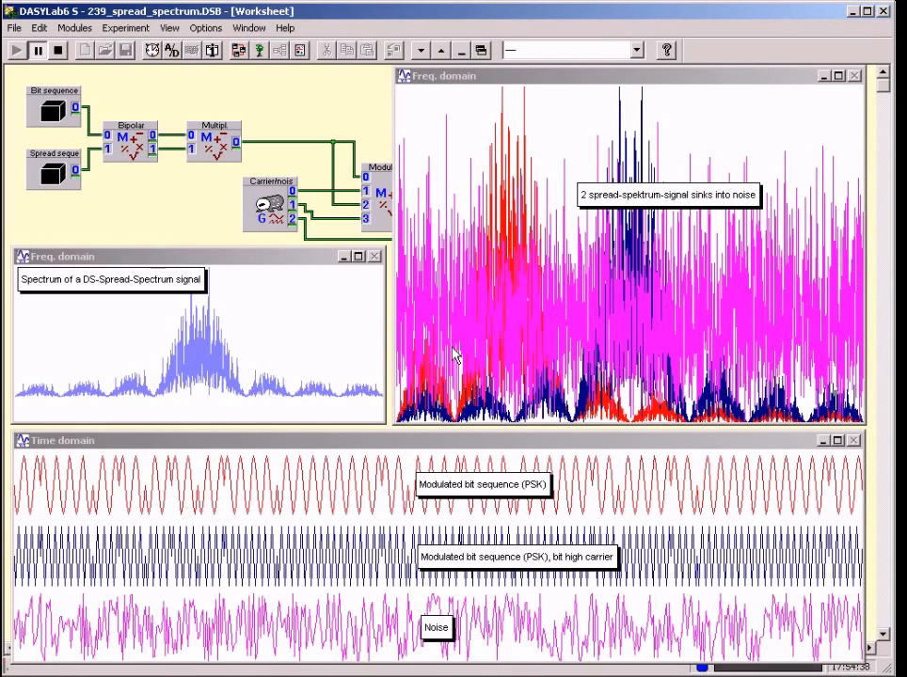
mouse_move(403, 425)
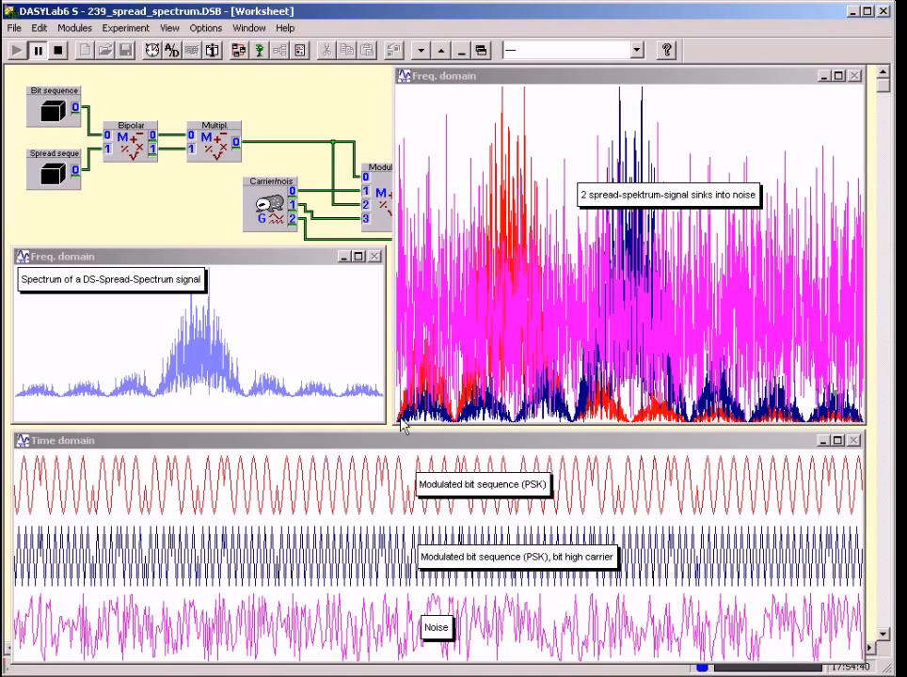
mouse_move(369, 497)
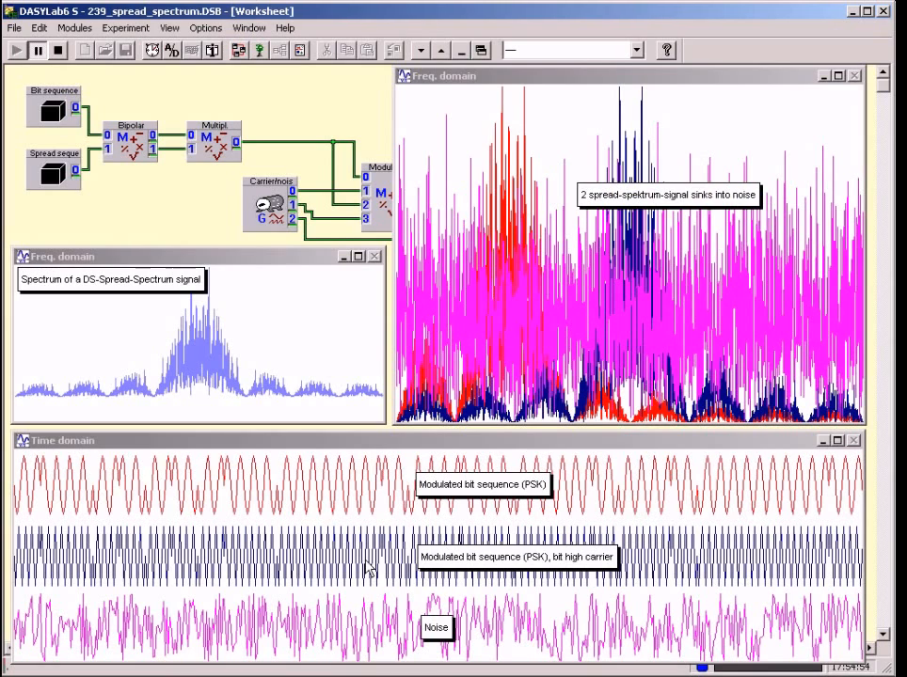
mouse_move(373, 633)
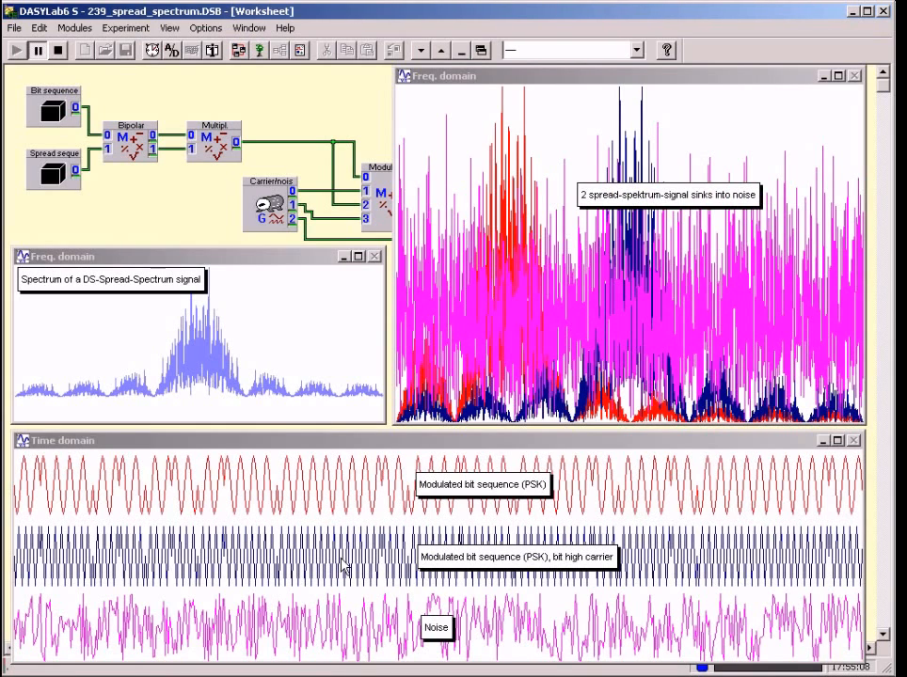
mouse_move(346, 506)
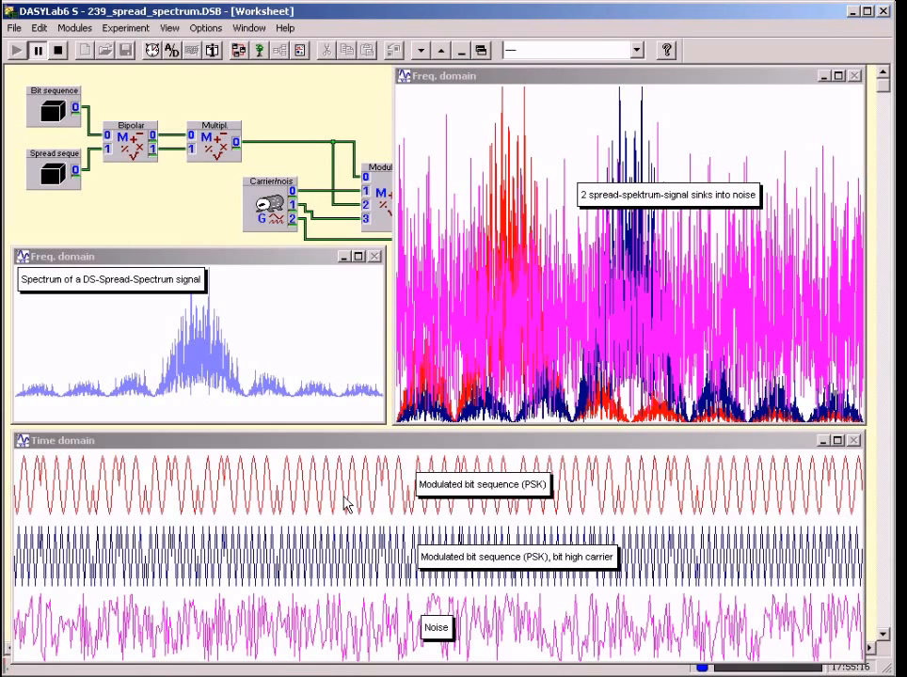
mouse_move(377, 493)
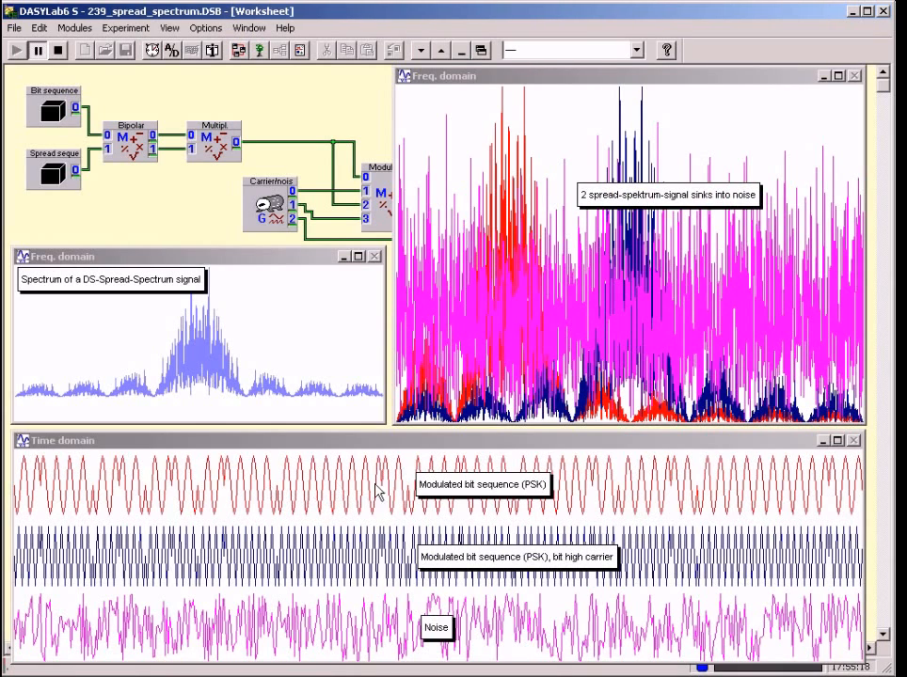
mouse_move(207, 493)
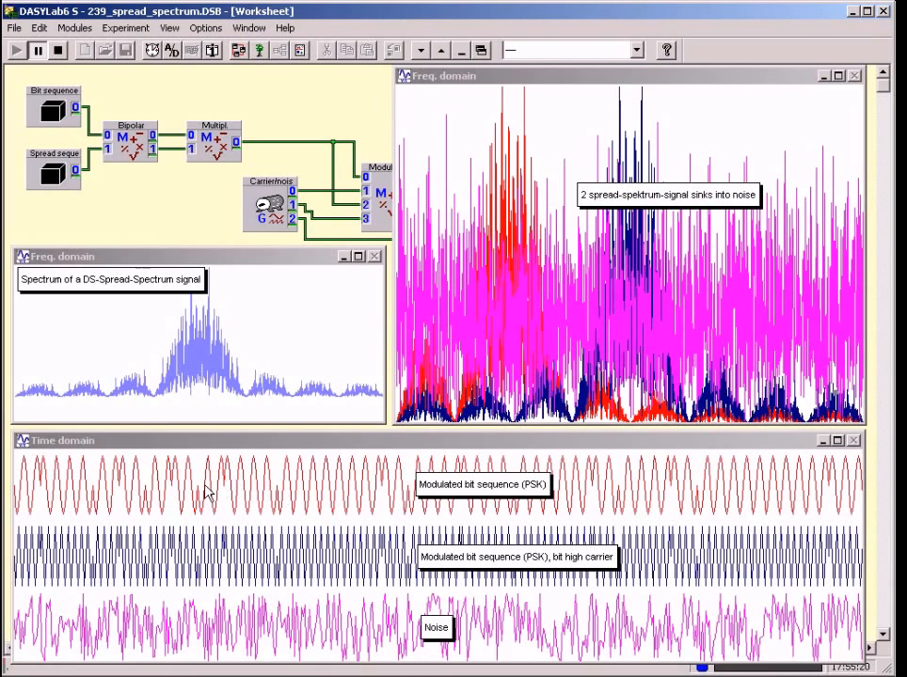
mouse_move(179, 490)
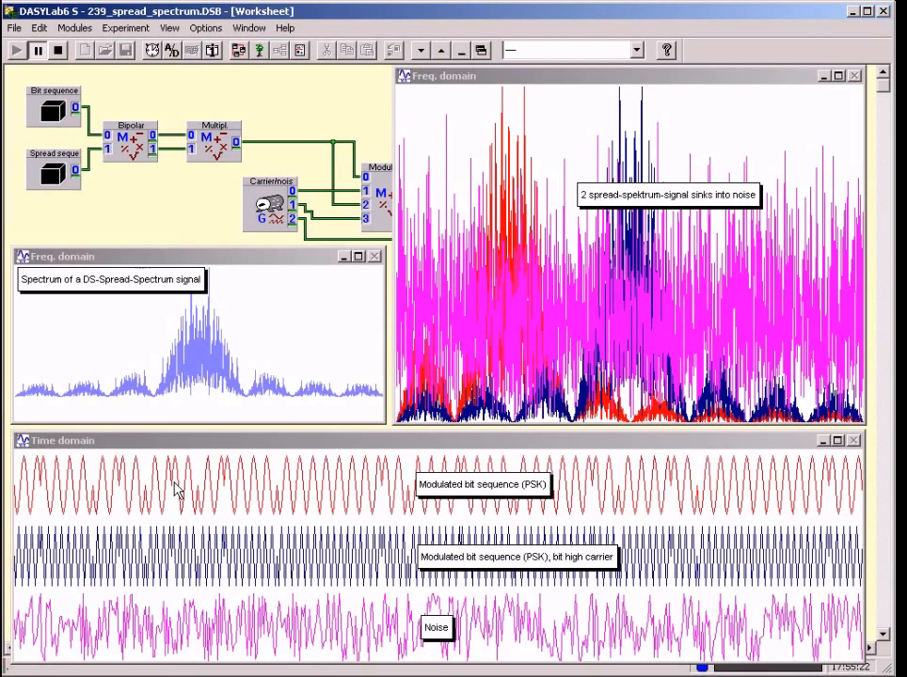
mouse_move(289, 568)
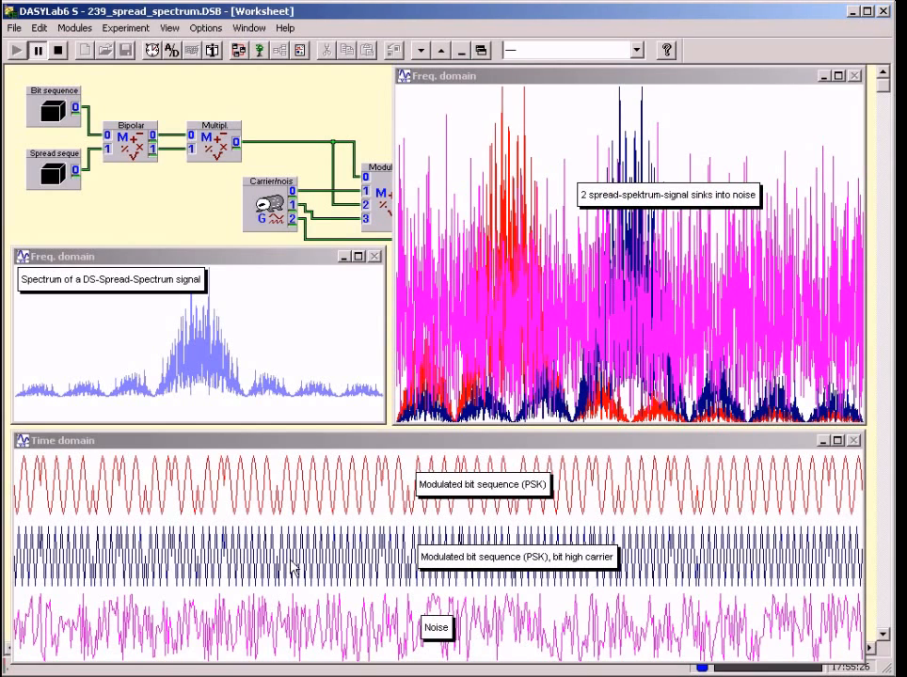
mouse_move(302, 511)
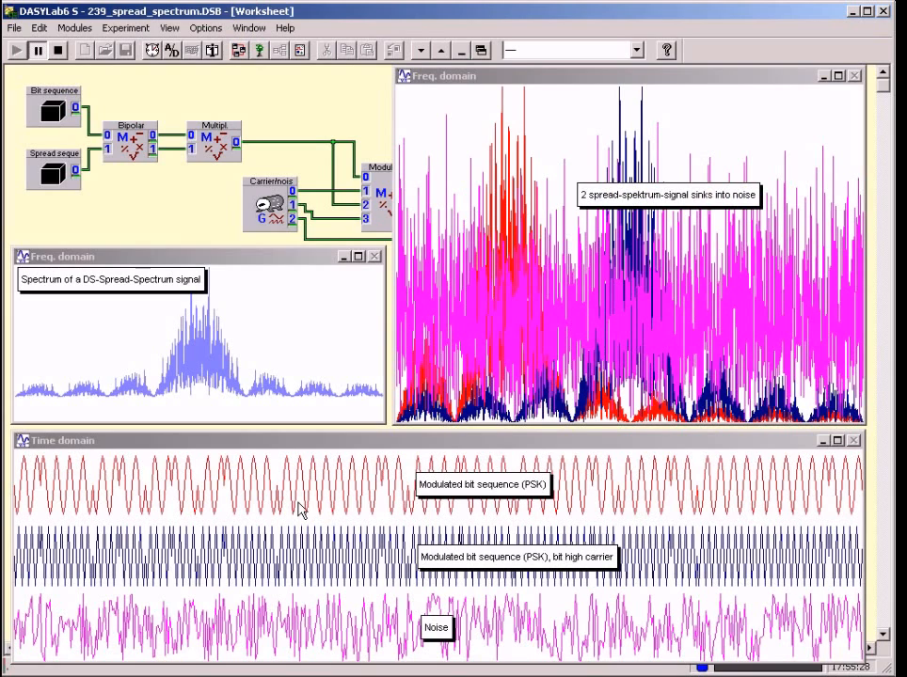
mouse_move(292, 483)
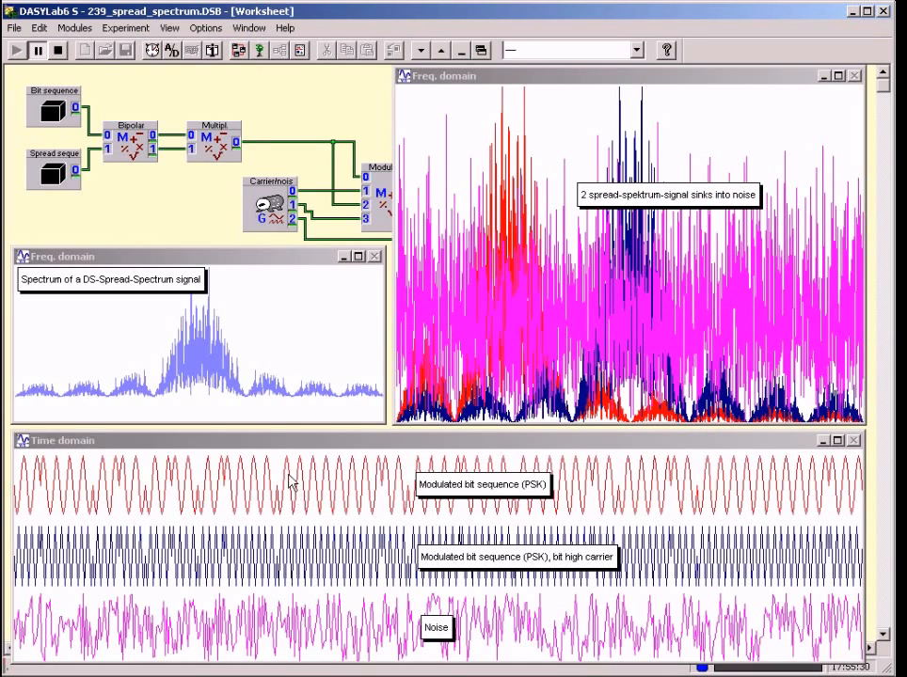
mouse_move(235, 367)
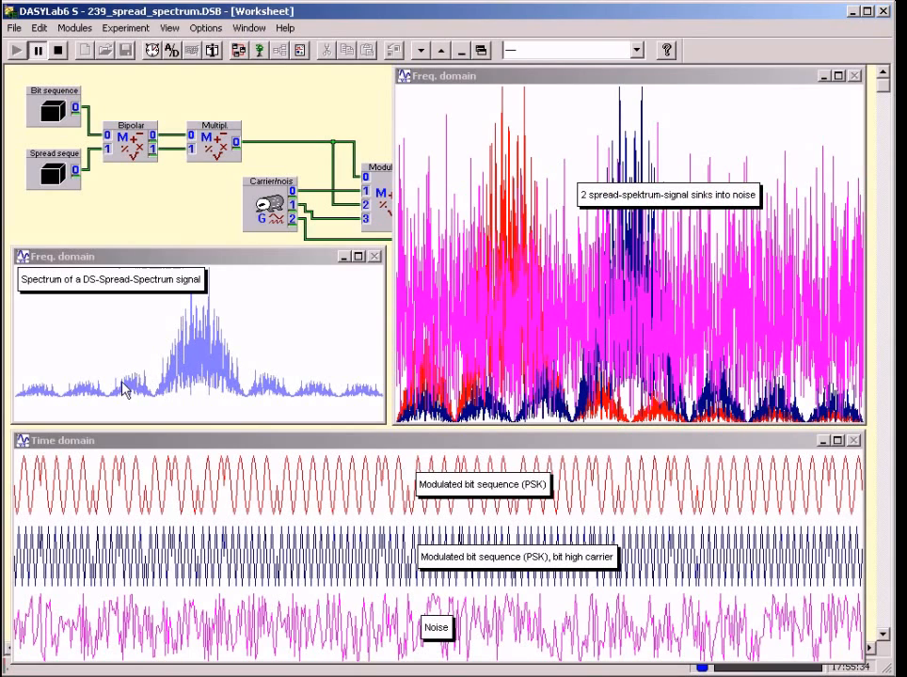
mouse_move(60, 384)
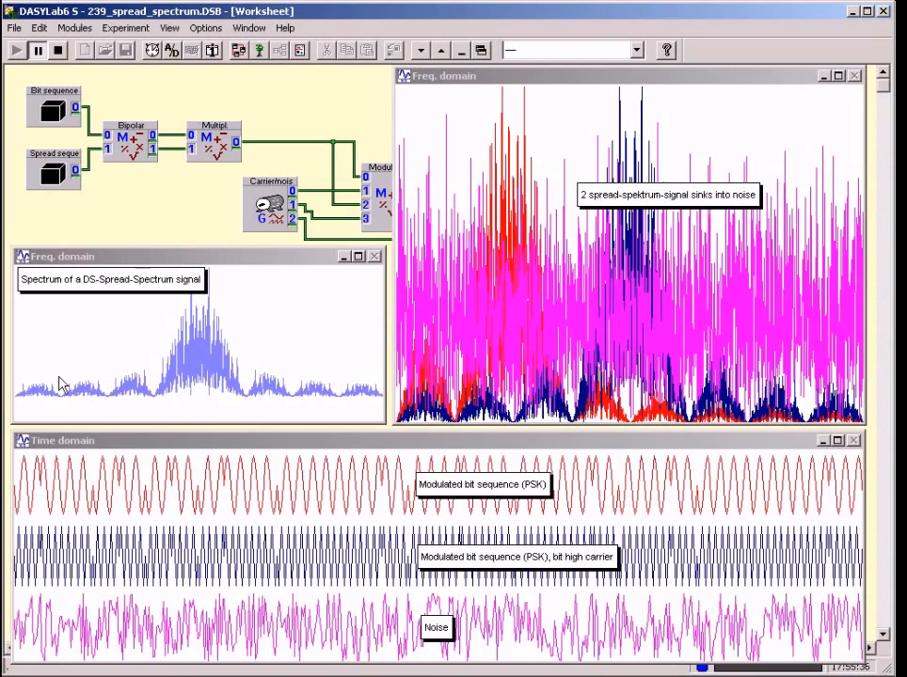